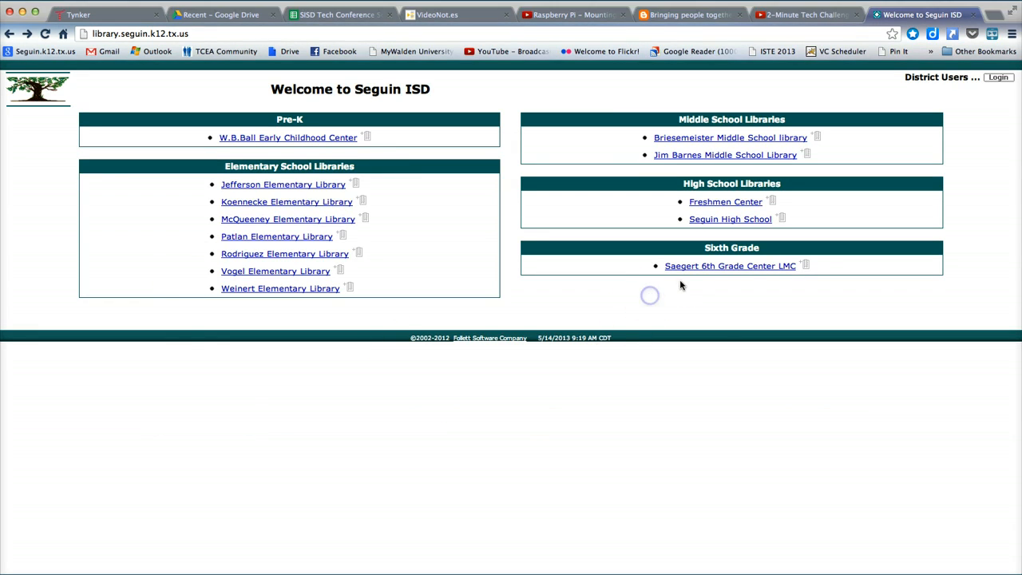
# Open the Saegert 6th Grade Center LMC site and scroll to its Follett Shelf E-Books links.
pyautogui.click(728, 265)
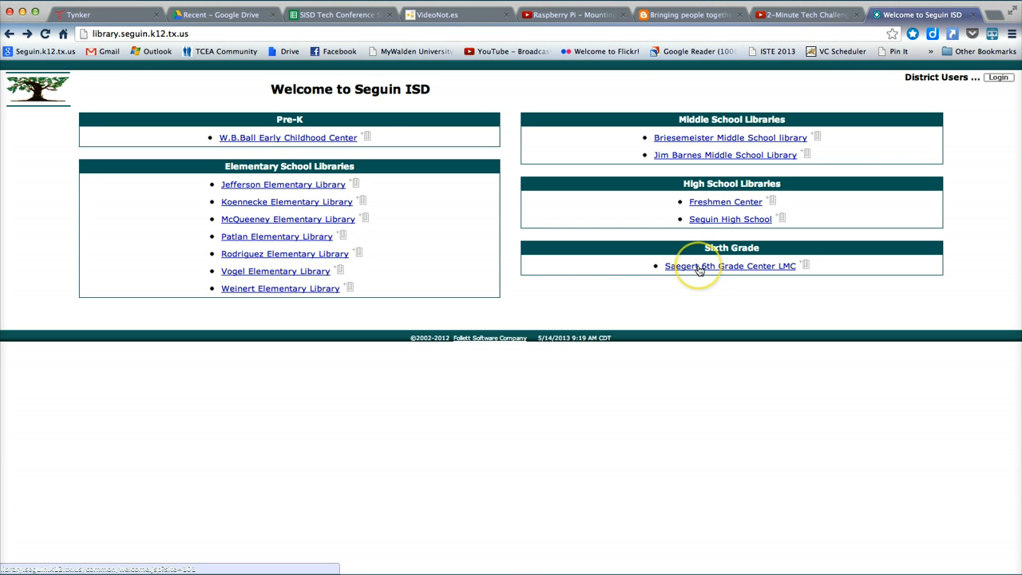
pyautogui.click(729, 265)
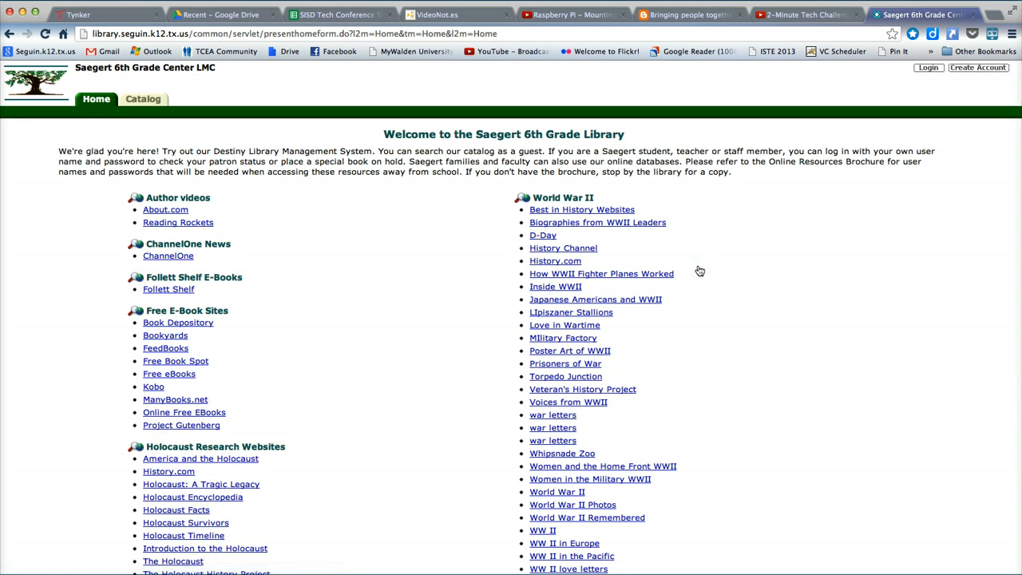
pyautogui.scroll(-3)
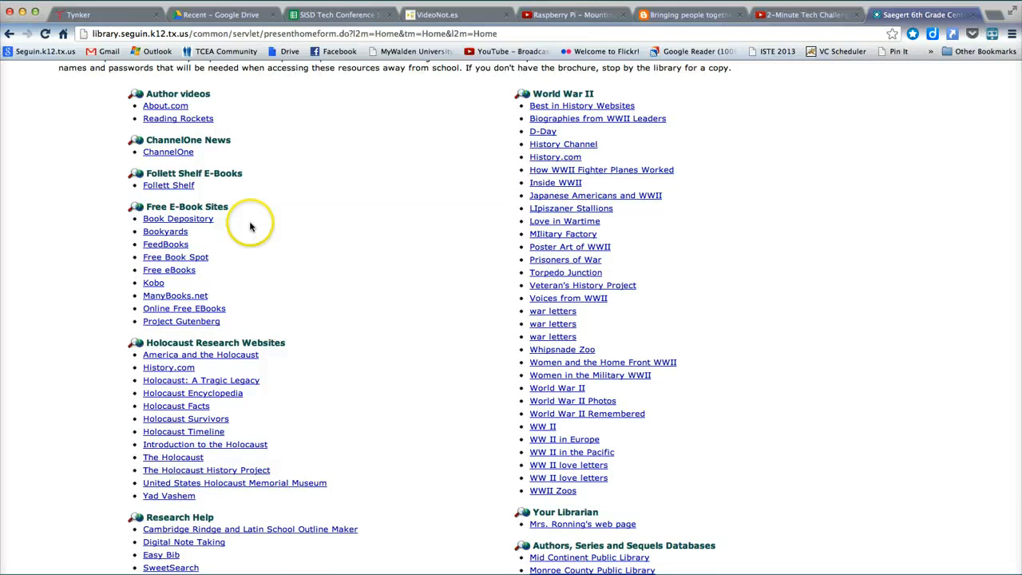
pyautogui.moveTo(269, 215)
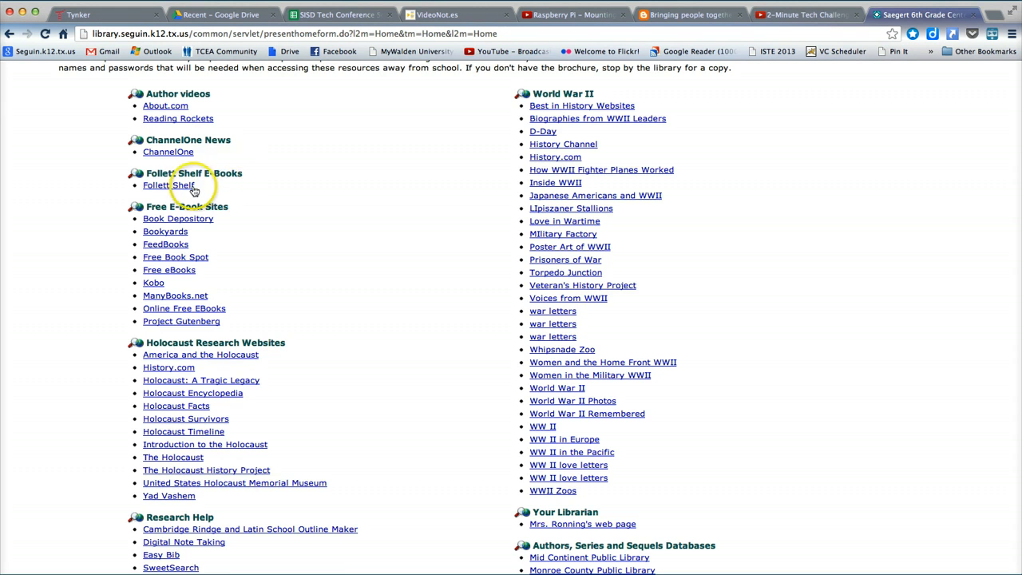
# Open the school's Follett Shelf collection of 215 e-book covers and browse the grid.
pyautogui.click(168, 186)
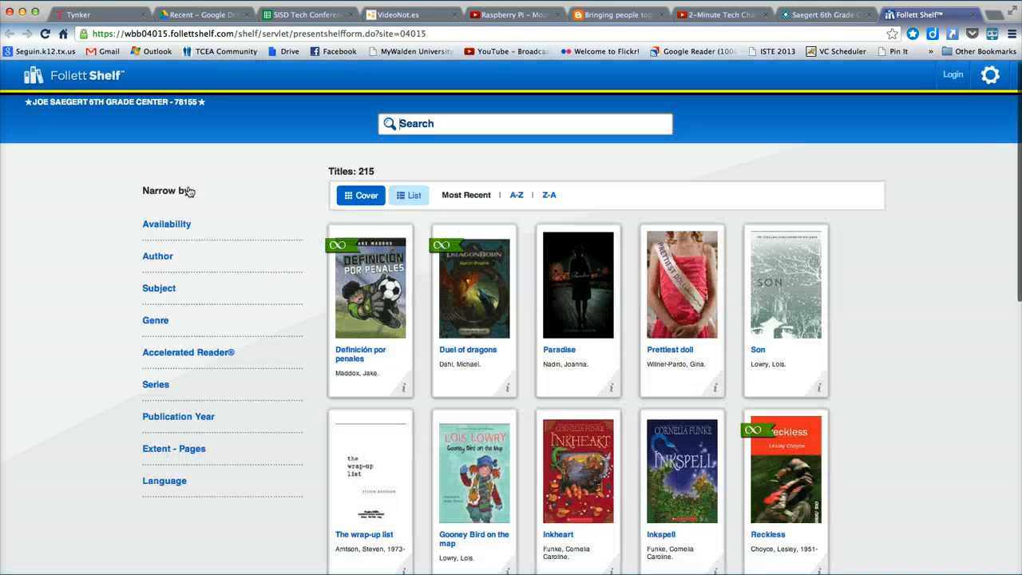
pyautogui.moveTo(982, 208)
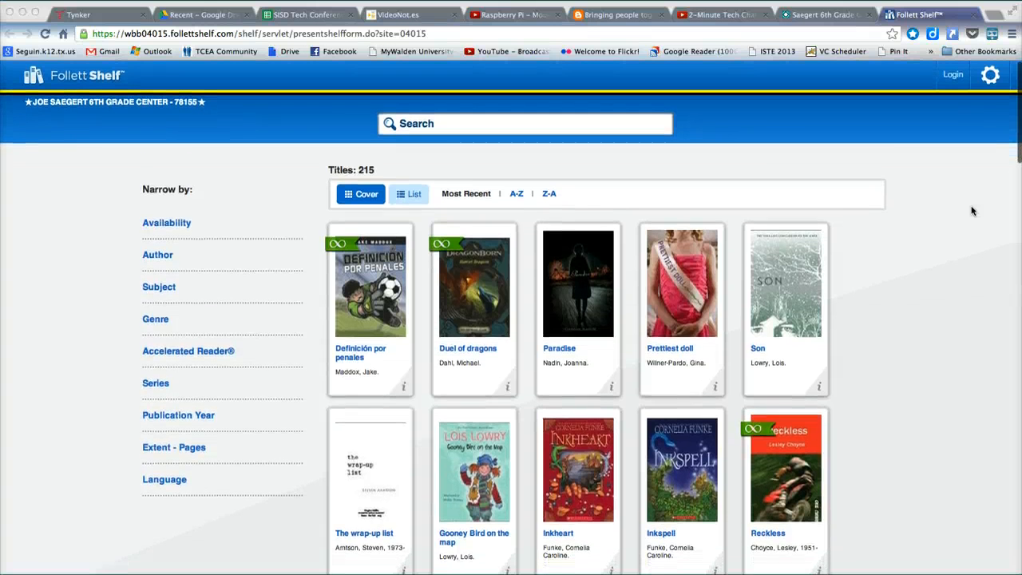
pyautogui.scroll(-3)
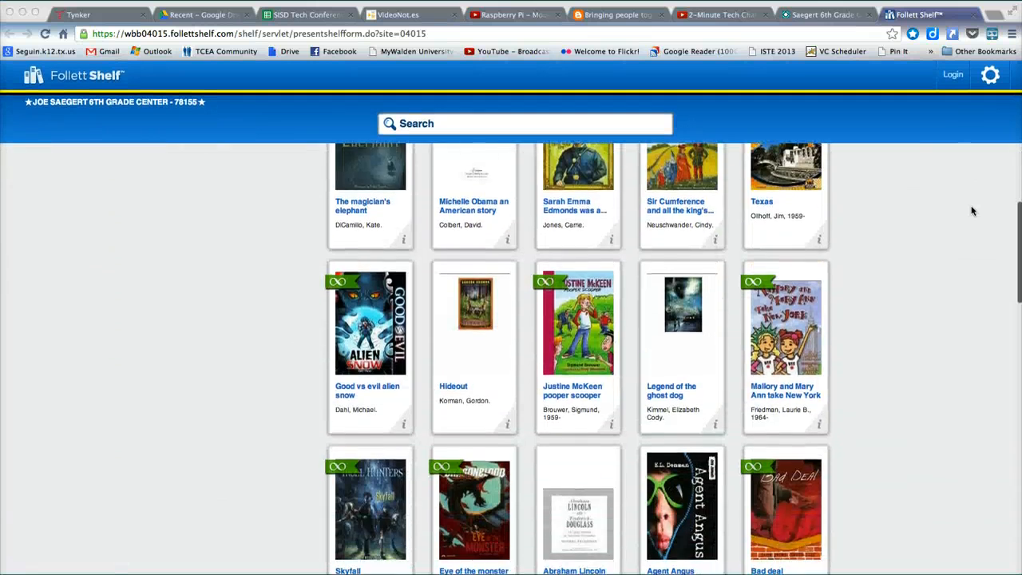
pyautogui.scroll(-3)
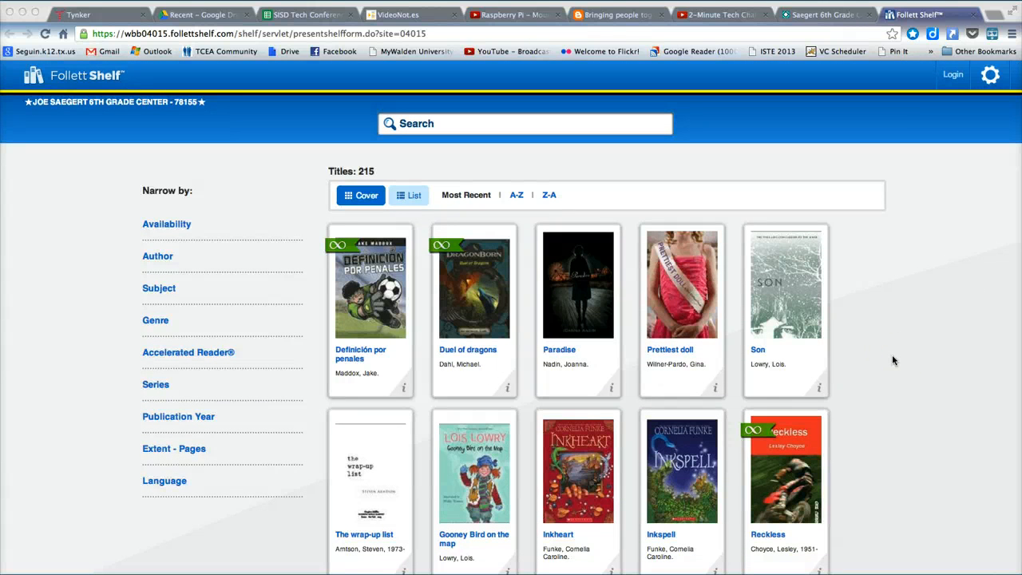
pyautogui.moveTo(901, 361)
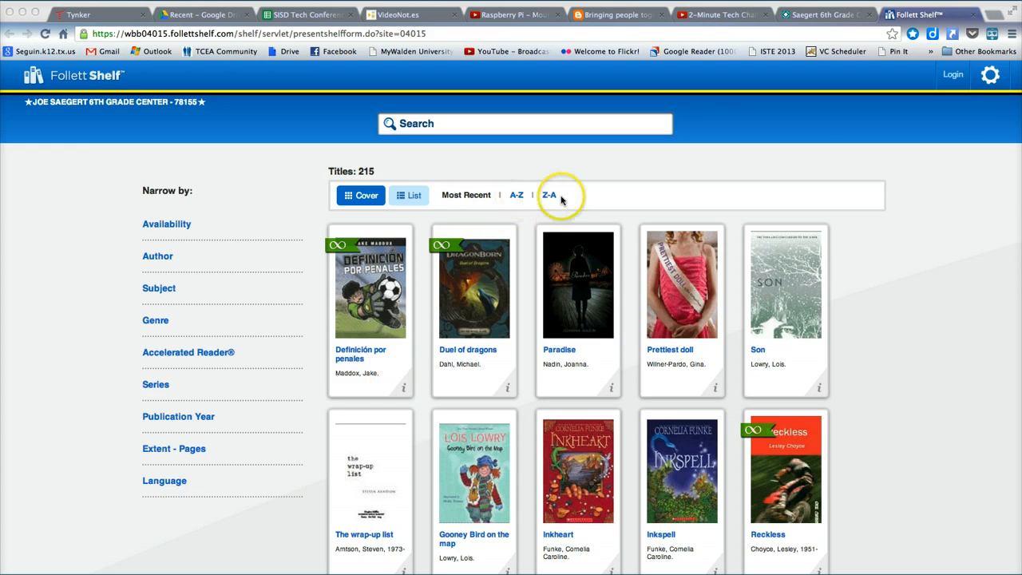
pyautogui.moveTo(555, 209)
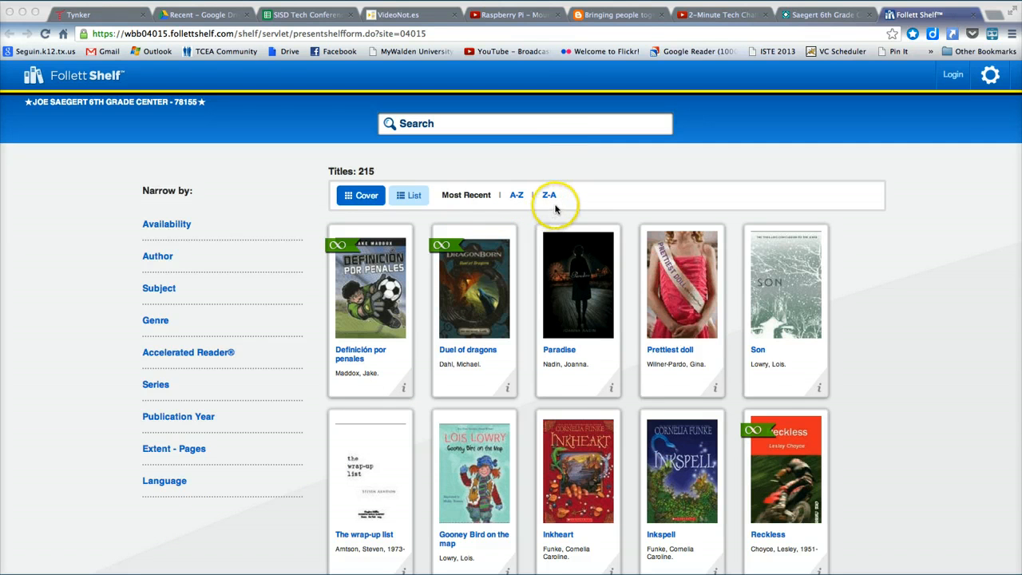
pyautogui.click(409, 195)
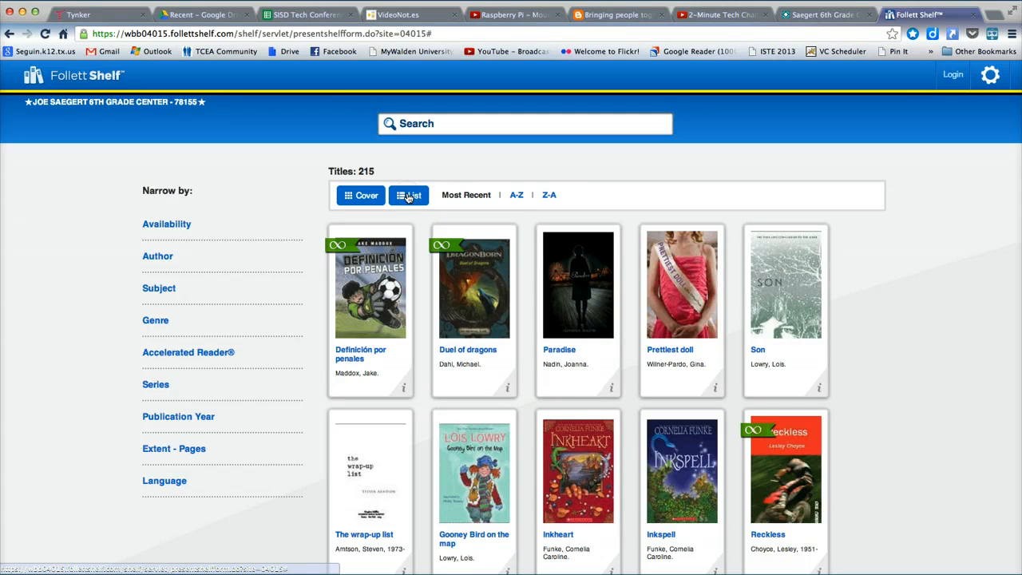
pyautogui.click(408, 194)
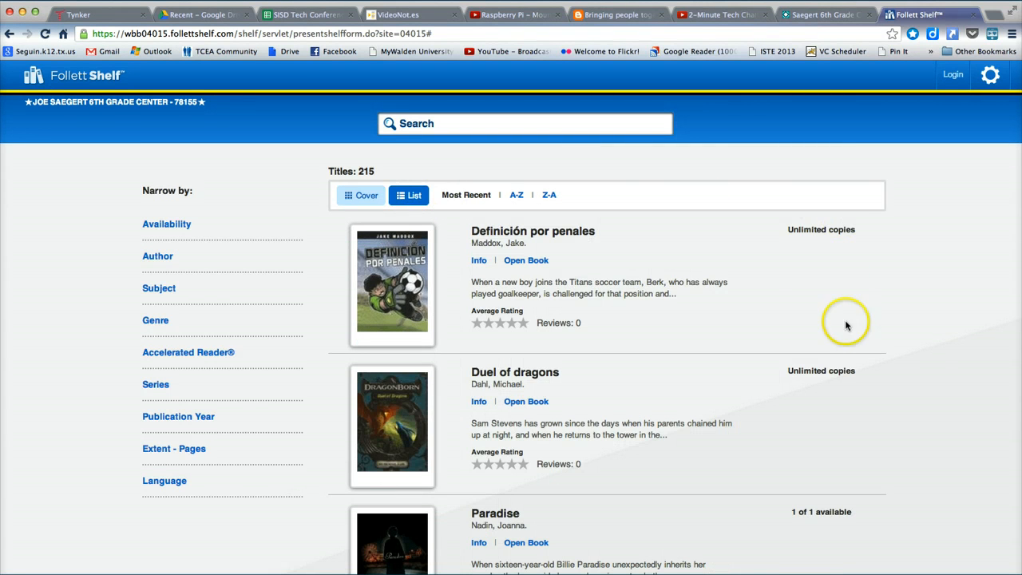
pyautogui.scroll(-3)
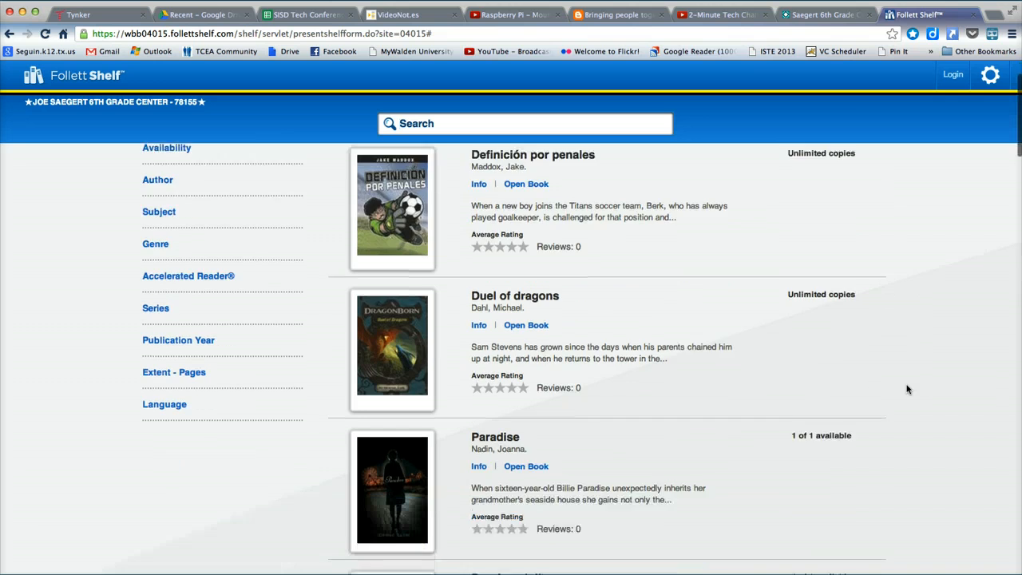
pyautogui.scroll(-3)
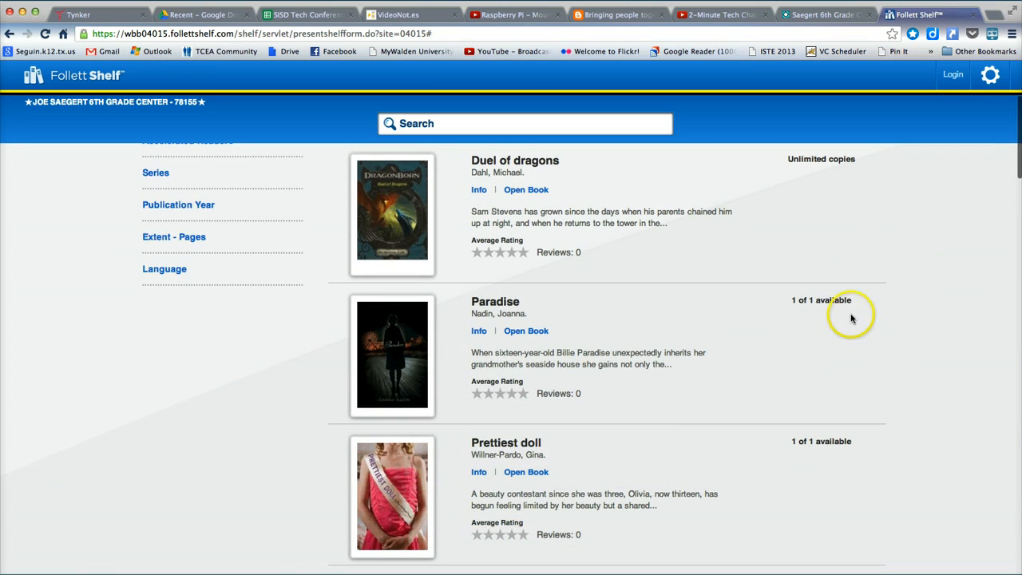
pyautogui.moveTo(774, 307)
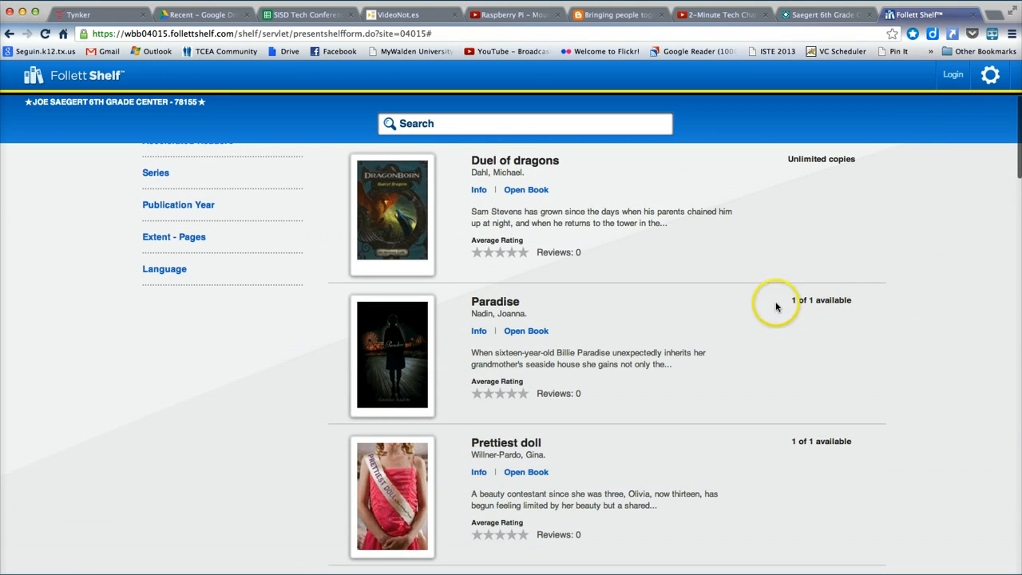
pyautogui.moveTo(892, 322)
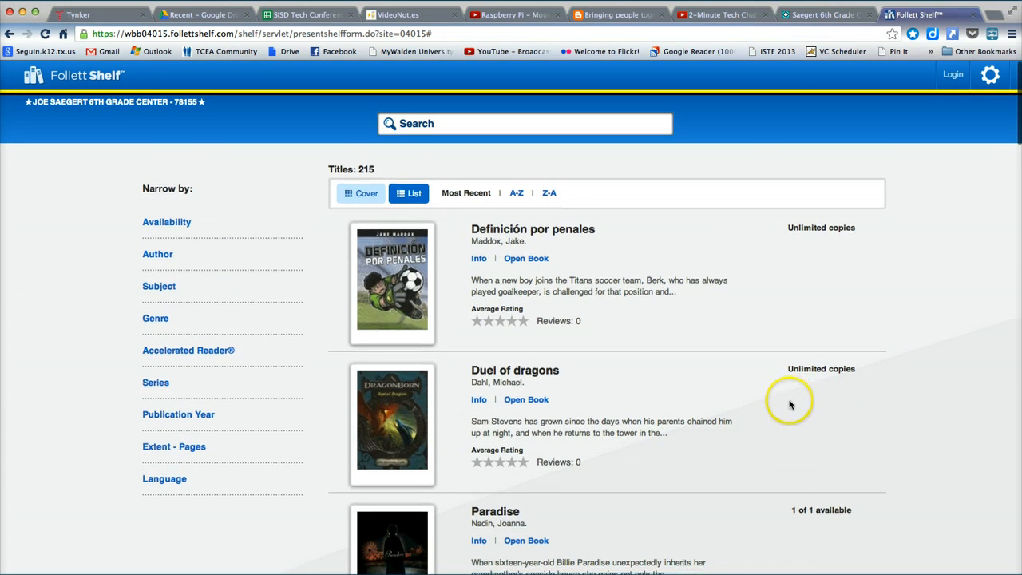
pyautogui.click(361, 195)
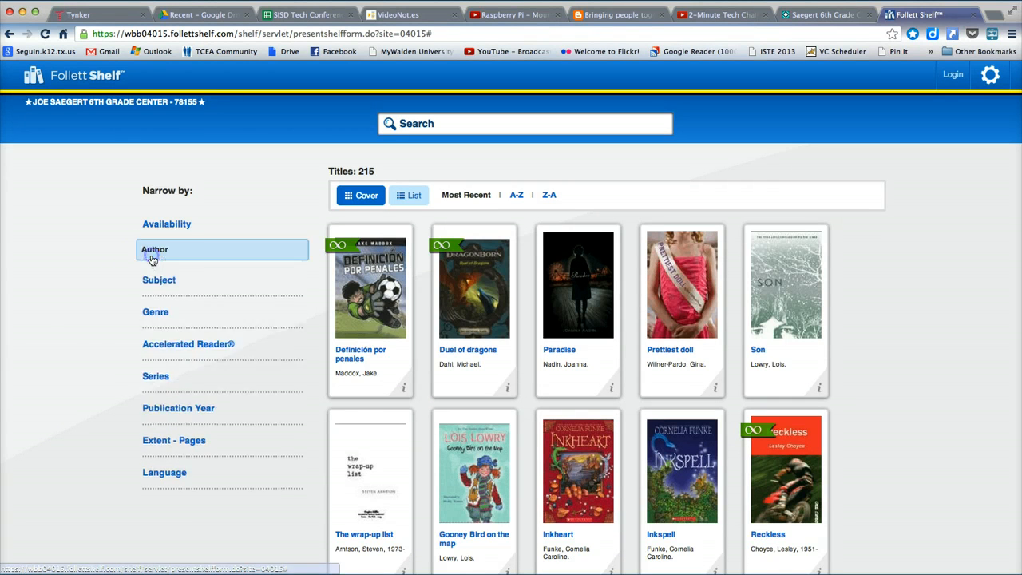
pyautogui.click(154, 249)
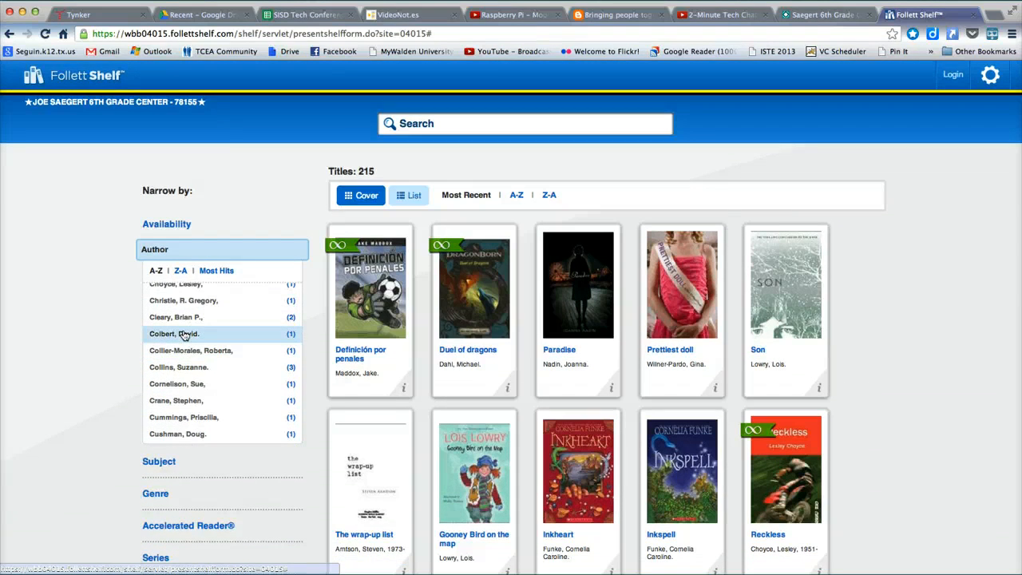
pyautogui.click(179, 365)
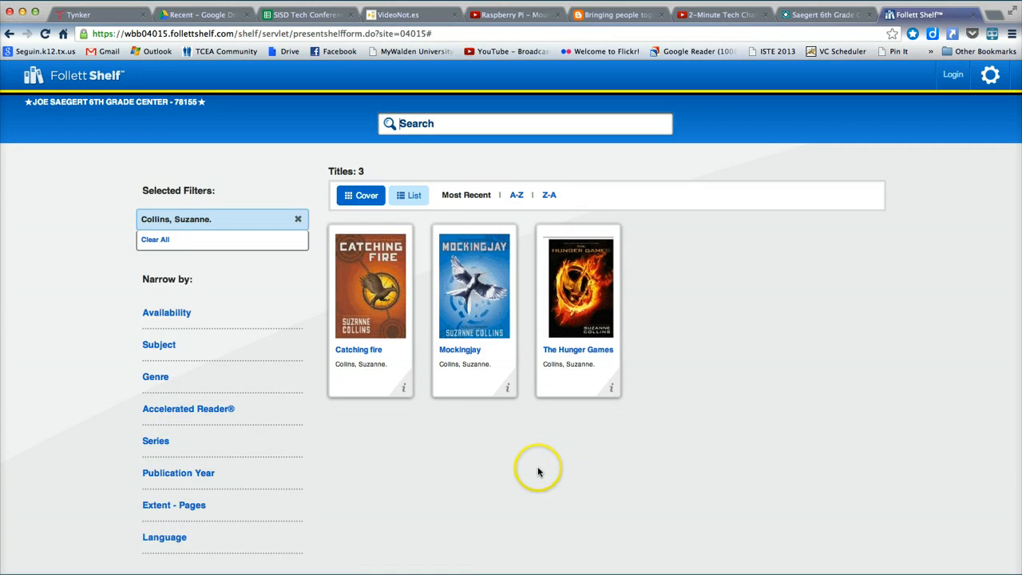
pyautogui.moveTo(492, 454)
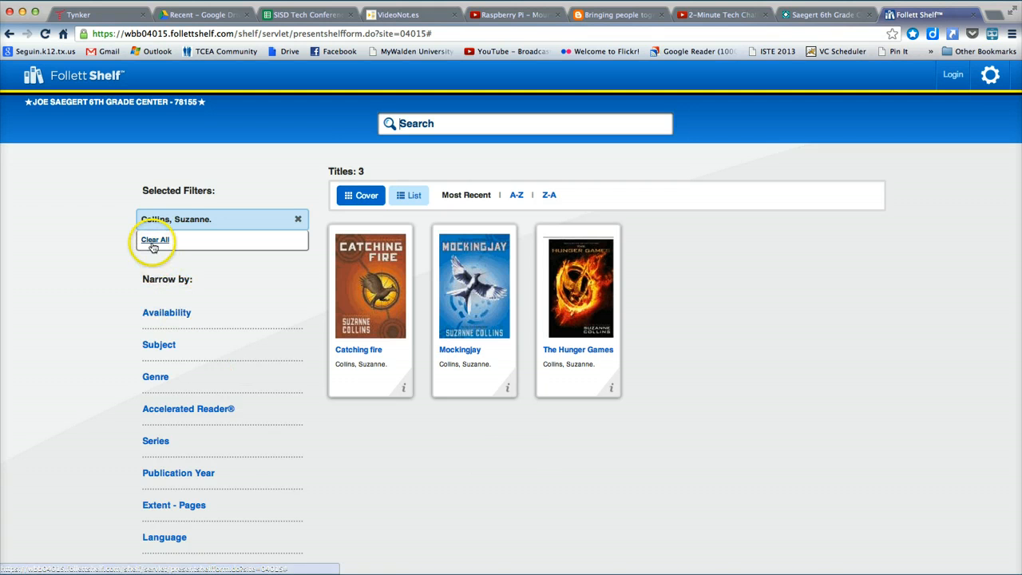
pyautogui.click(155, 239)
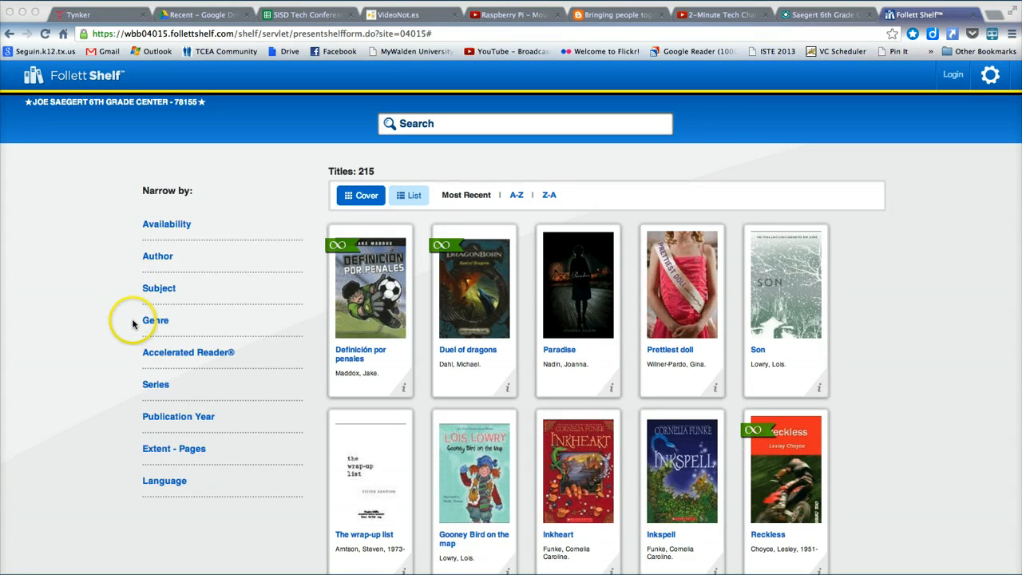
pyautogui.moveTo(138, 355)
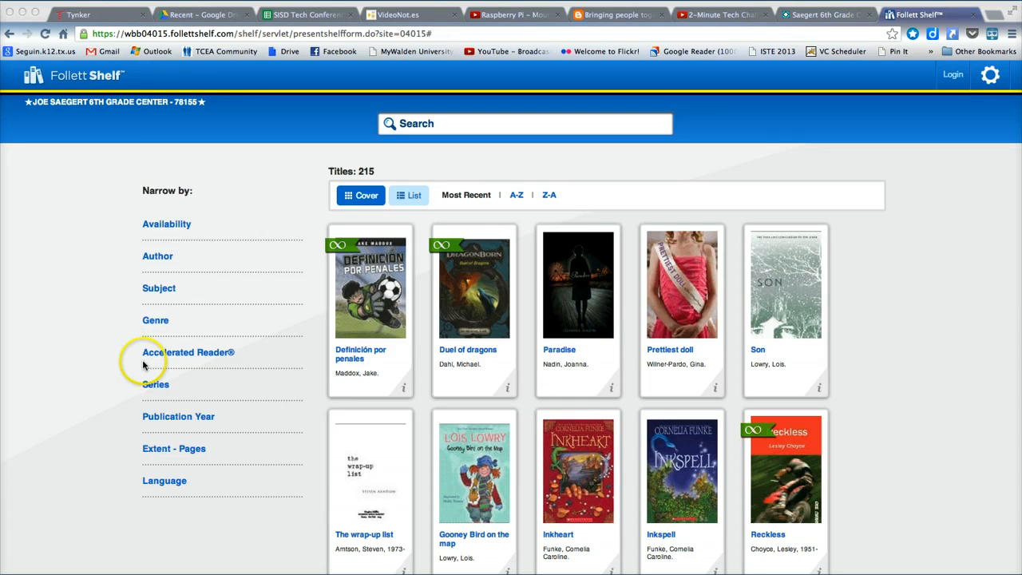
# Set the Accelerated Reader level slider to a 4.5–6.0 range.
pyautogui.click(188, 352)
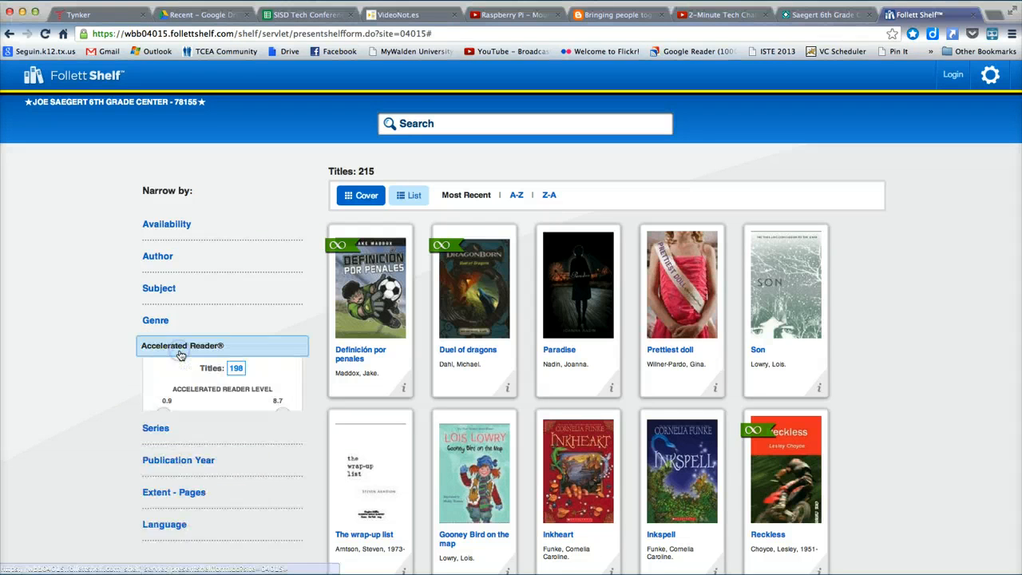
pyautogui.click(182, 345)
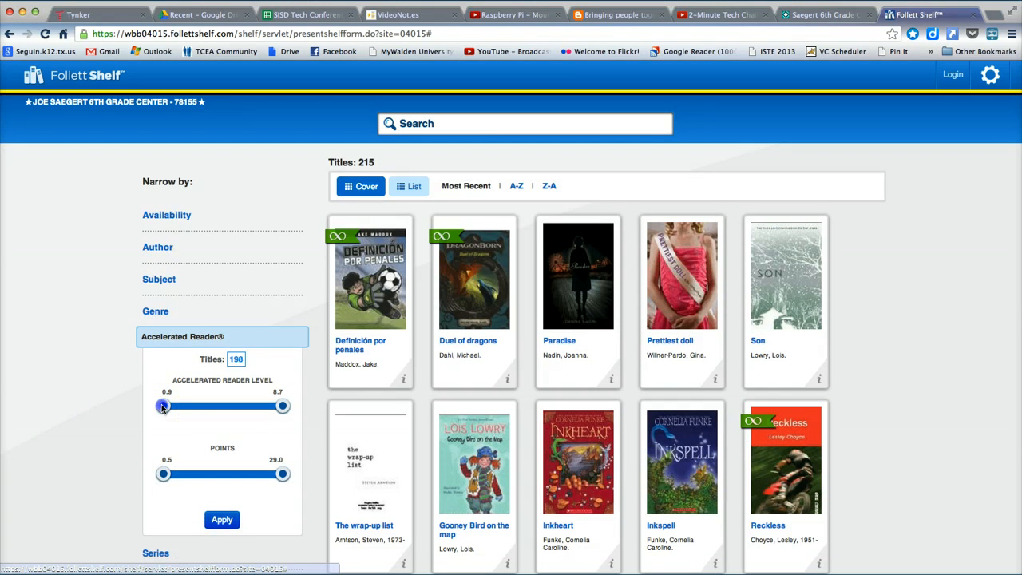
pyautogui.moveTo(162, 405); pyautogui.dragTo(220, 405)
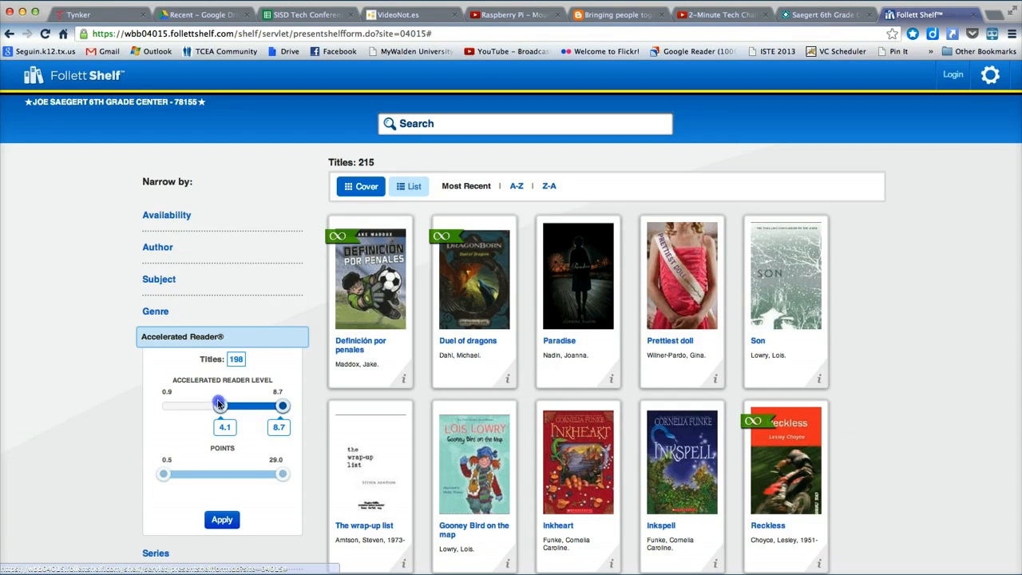
pyautogui.moveTo(220, 405); pyautogui.dragTo(227, 406)
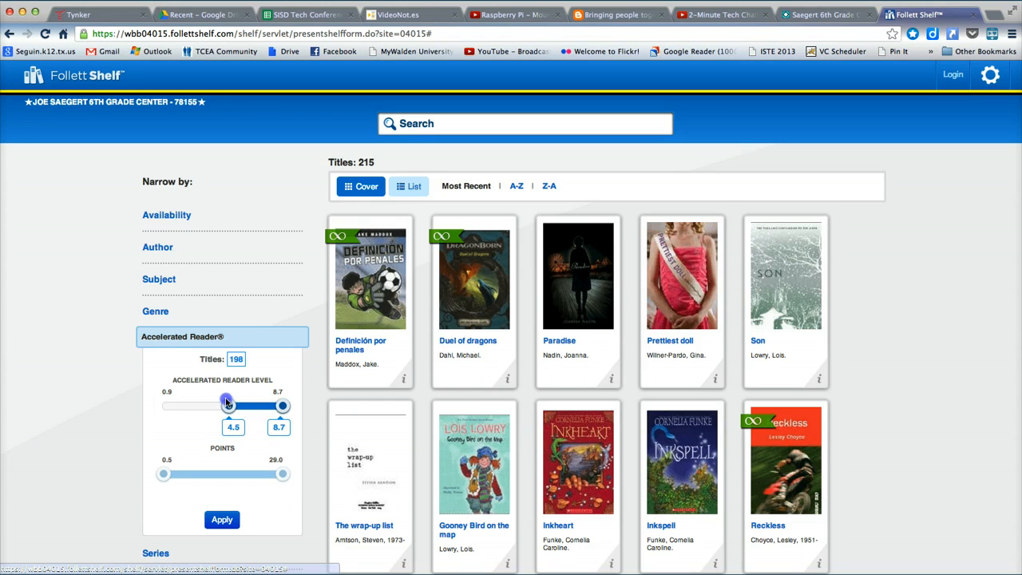
pyautogui.moveTo(283, 405); pyautogui.dragTo(275, 406)
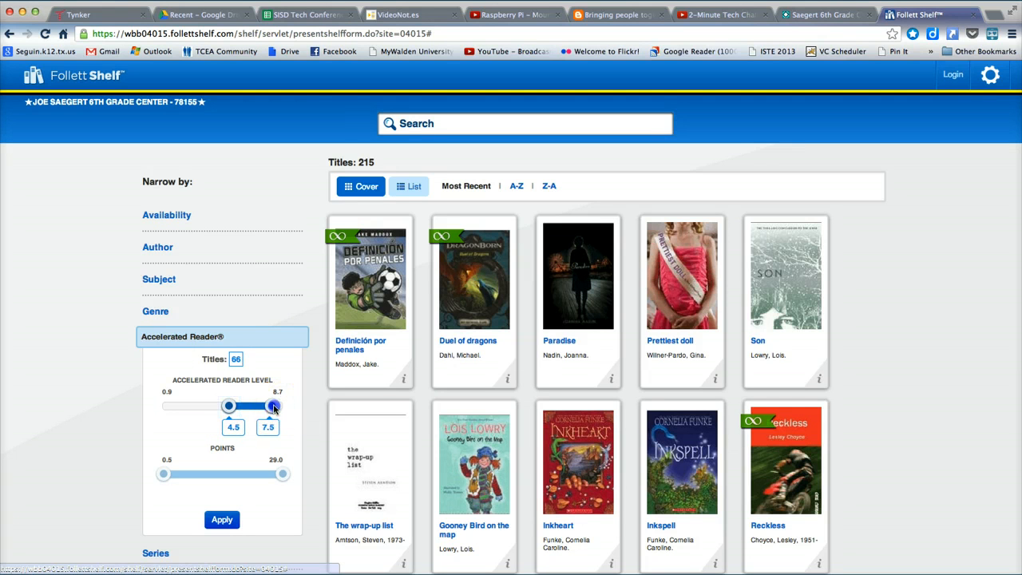
pyautogui.moveTo(275, 405); pyautogui.dragTo(256, 405)
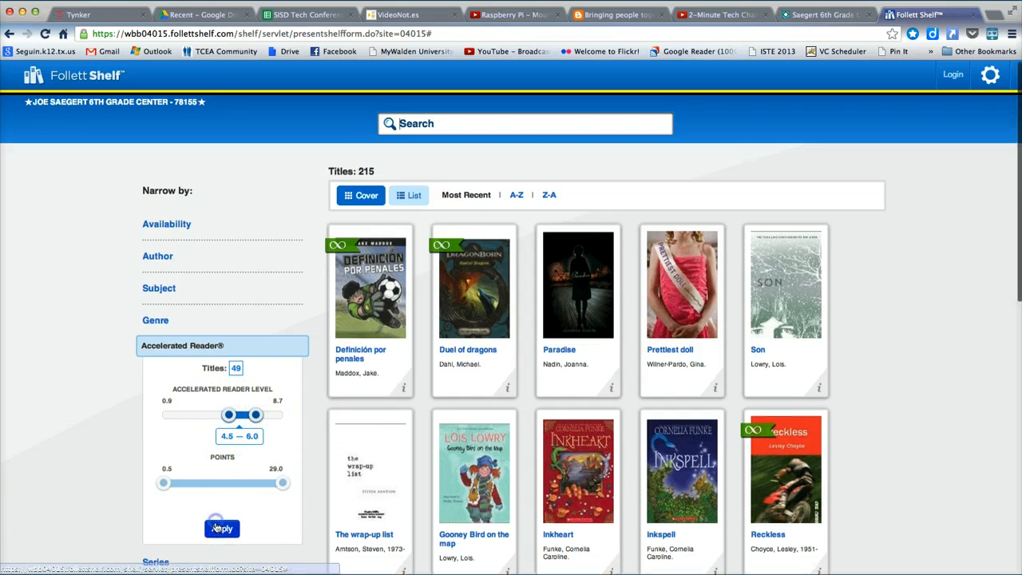
# Apply the reading-level filter, leaving 49 titles, and browse the results.
pyautogui.click(222, 528)
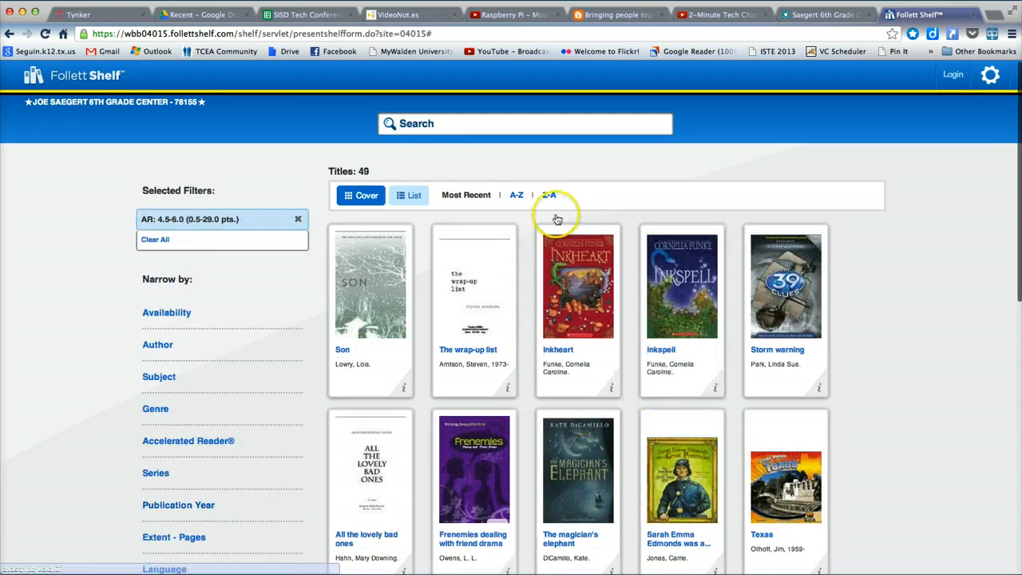
pyautogui.moveTo(369, 162)
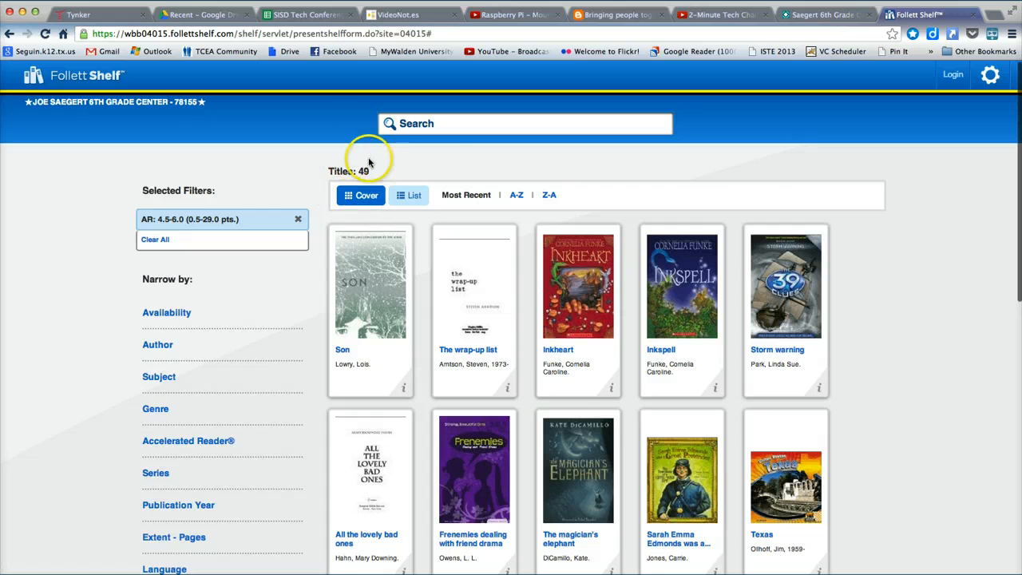
pyautogui.scroll(-3)
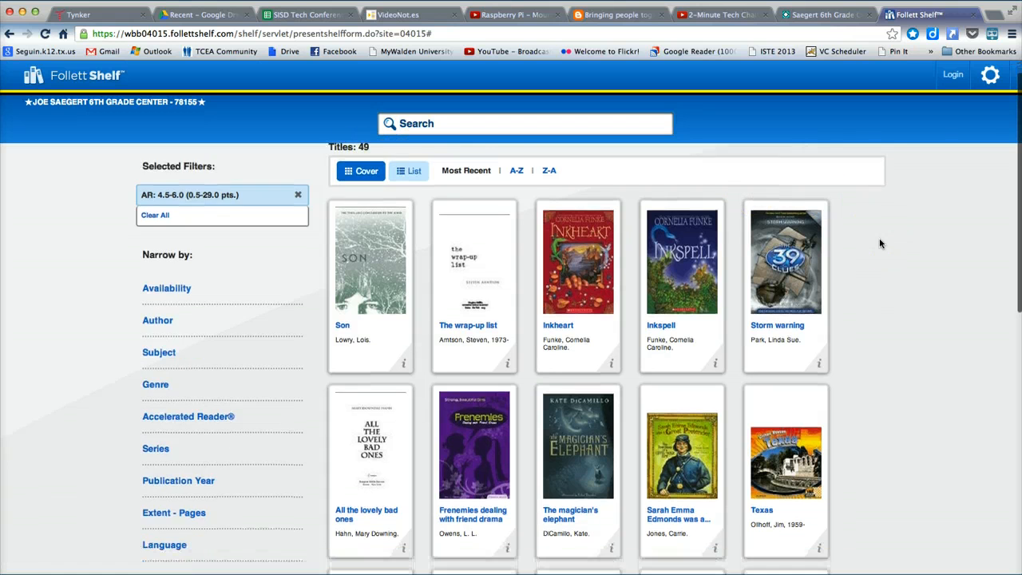
pyautogui.scroll(-3)
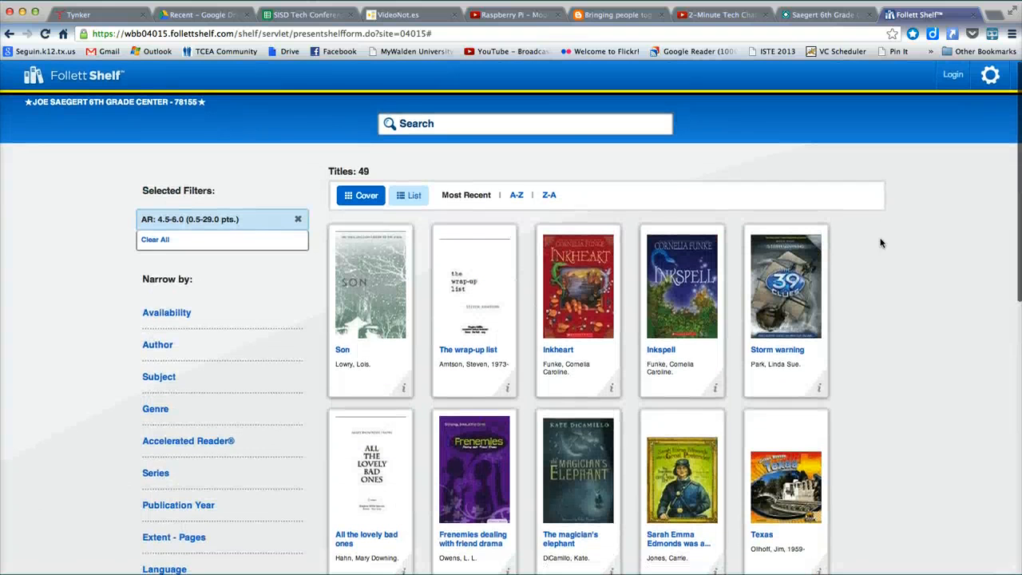
pyautogui.moveTo(275, 263)
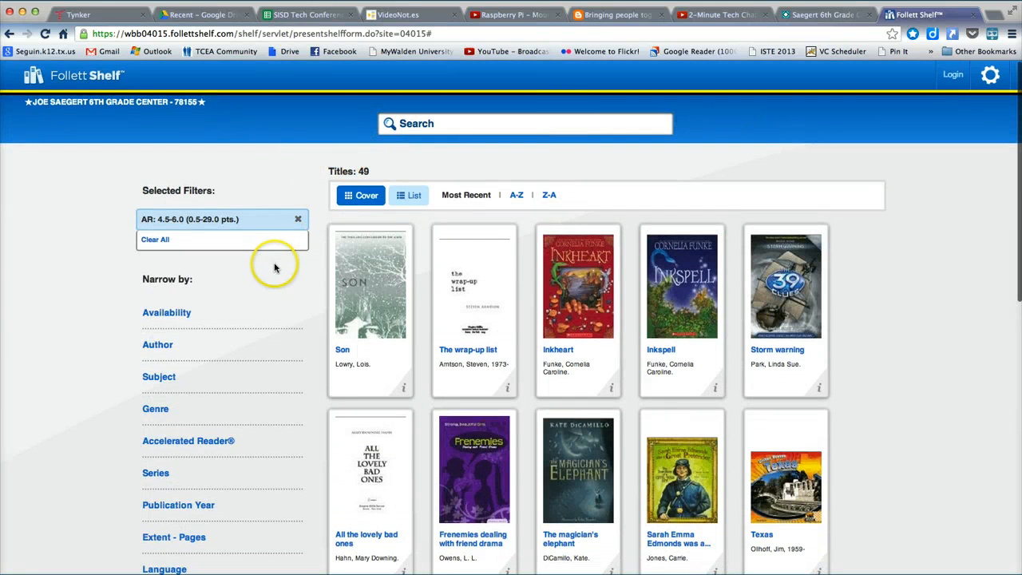
pyautogui.moveTo(166, 242)
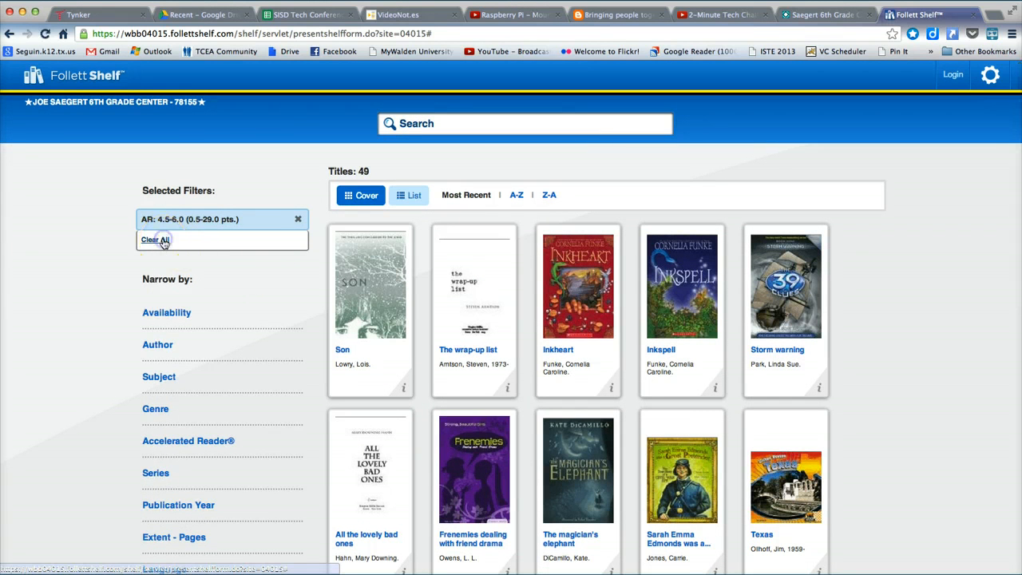
# Clear all catalogue filters and enter the school username and password in the login form.
pyautogui.click(155, 239)
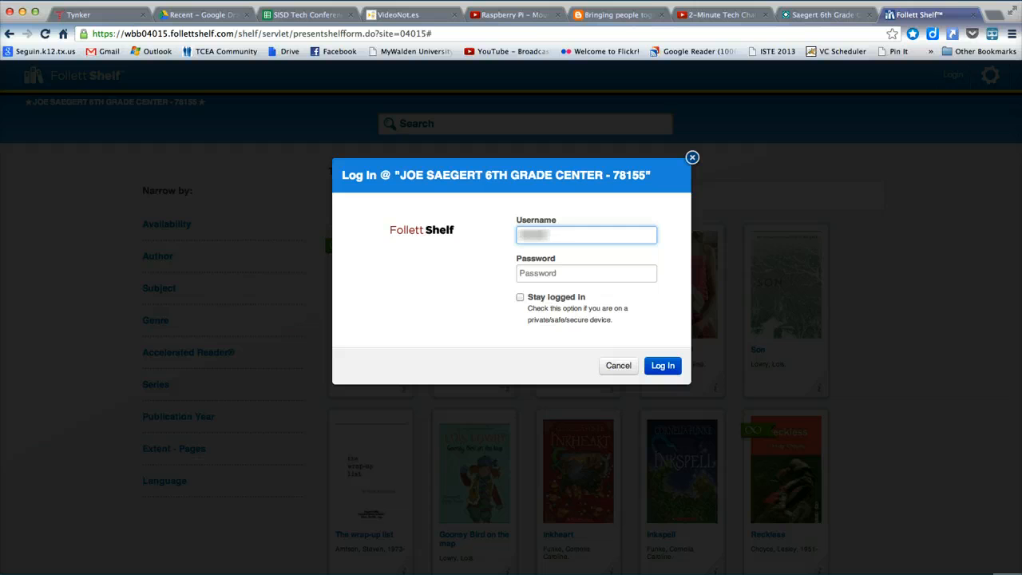
pyautogui.write('••••••')
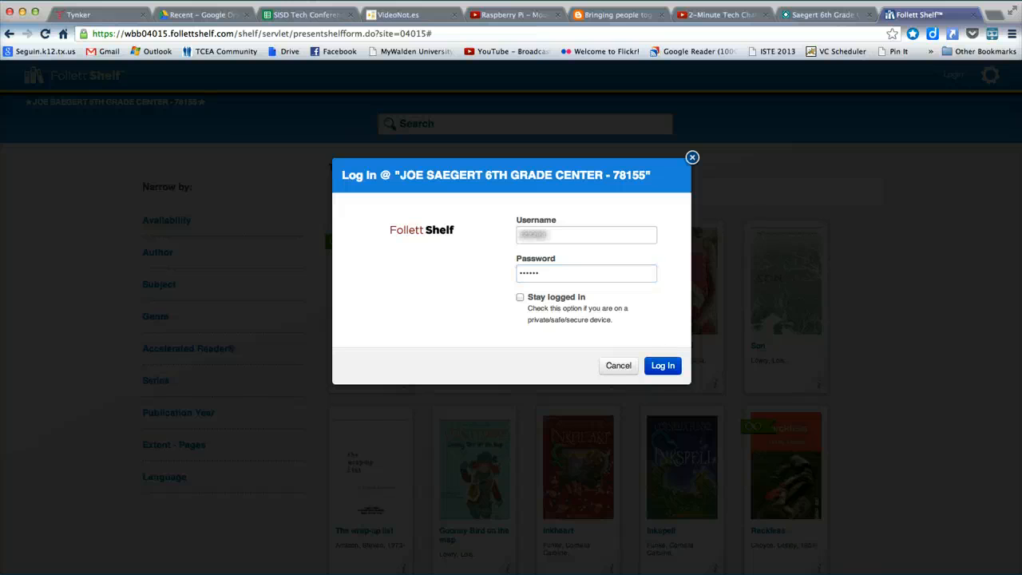
# Log in, open Son in the reader and try zooming the page in and back out.
pyautogui.click(661, 364)
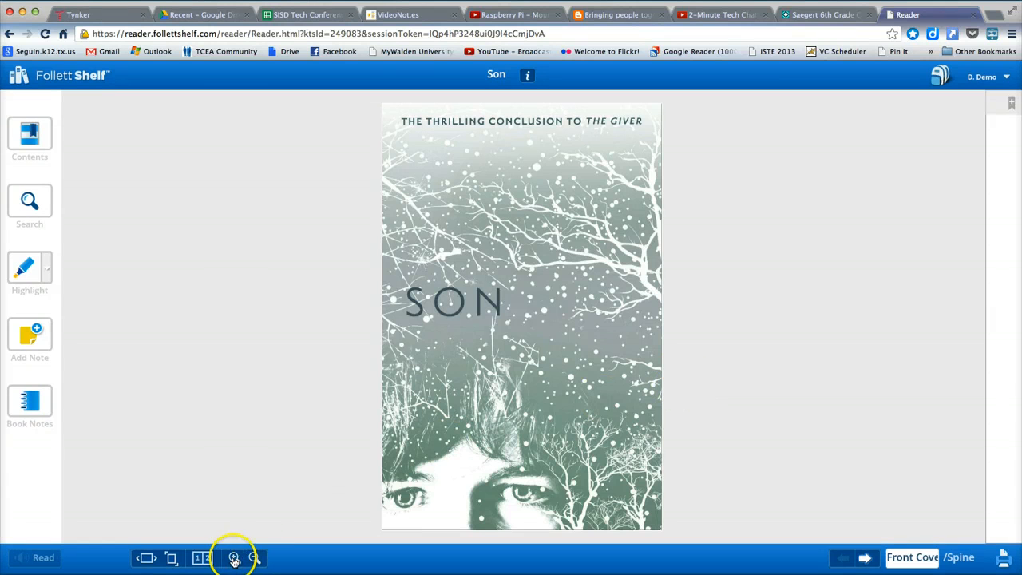
pyautogui.click(233, 557)
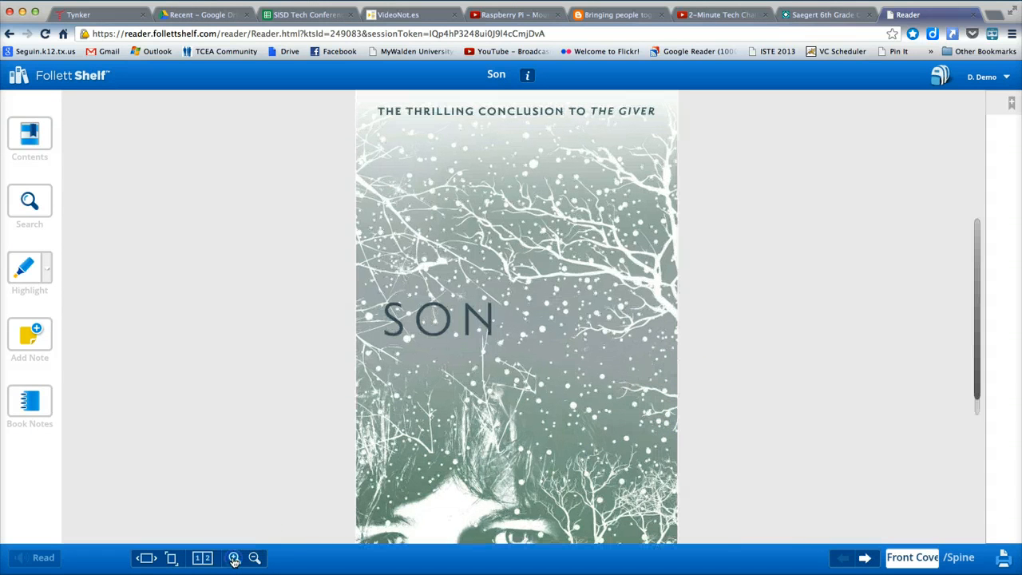
pyautogui.click(233, 557)
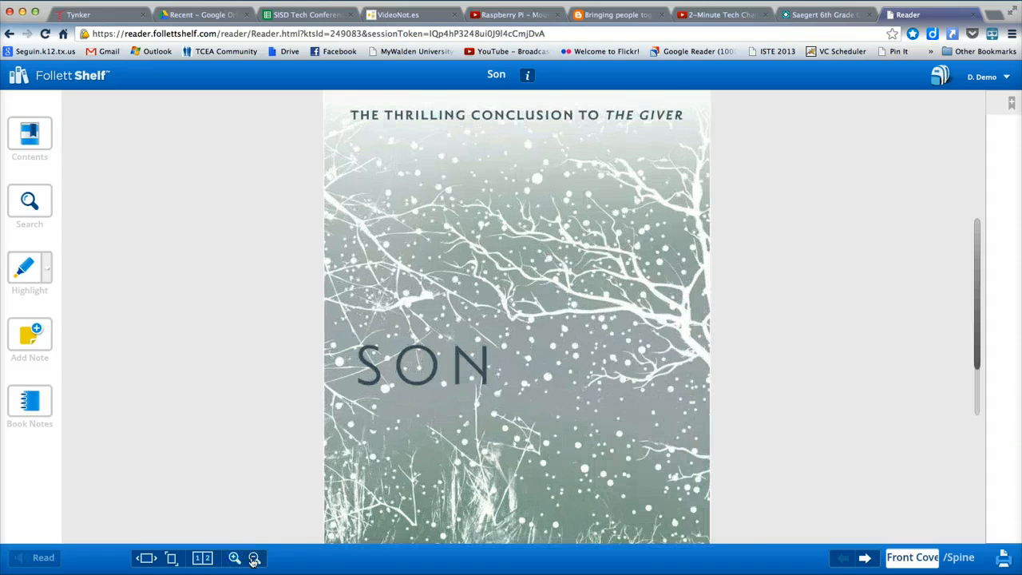
pyautogui.click(254, 557)
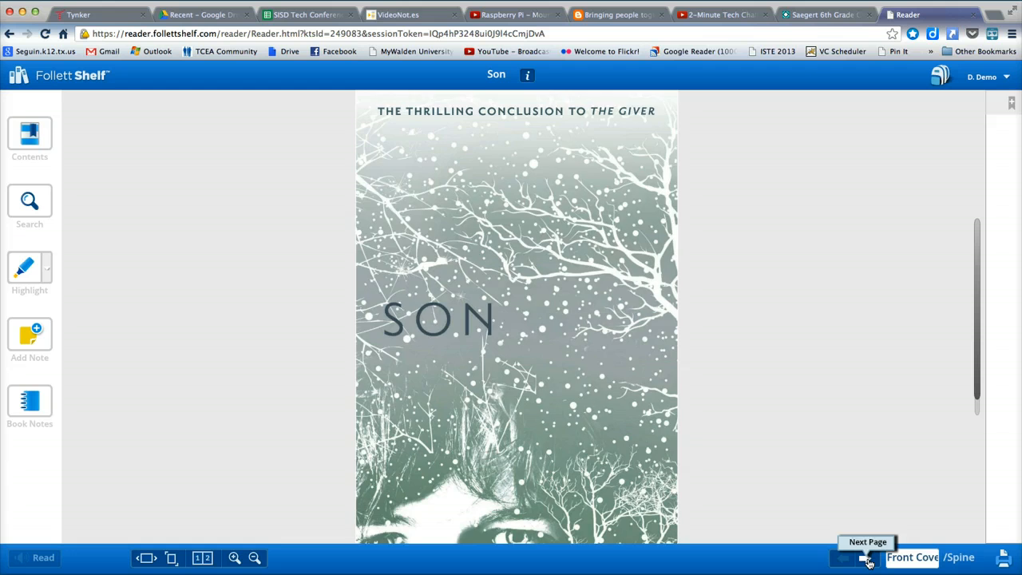
# Page forward twice past the cover and front flap of Son.
pyautogui.click(867, 557)
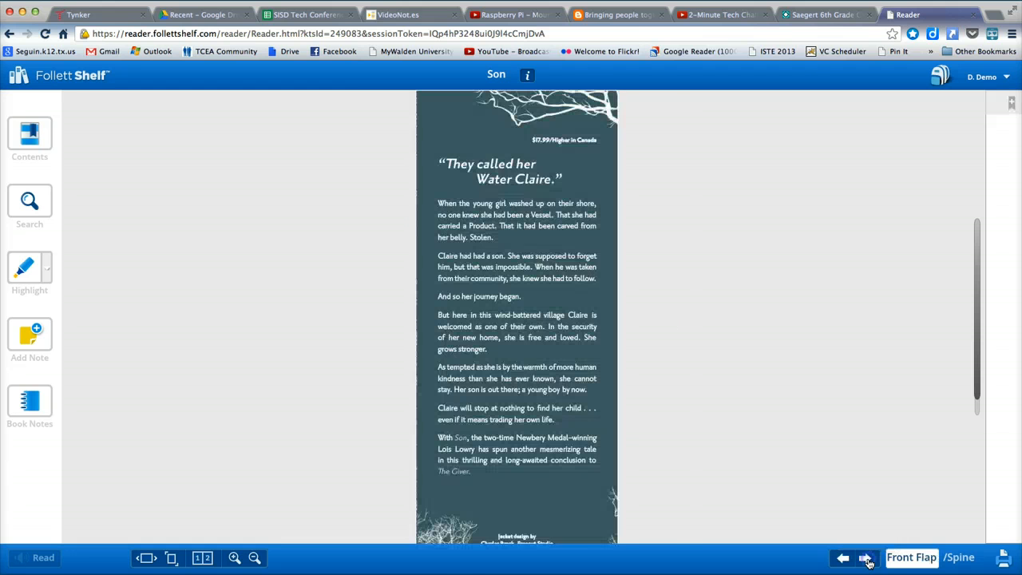
pyautogui.click(865, 557)
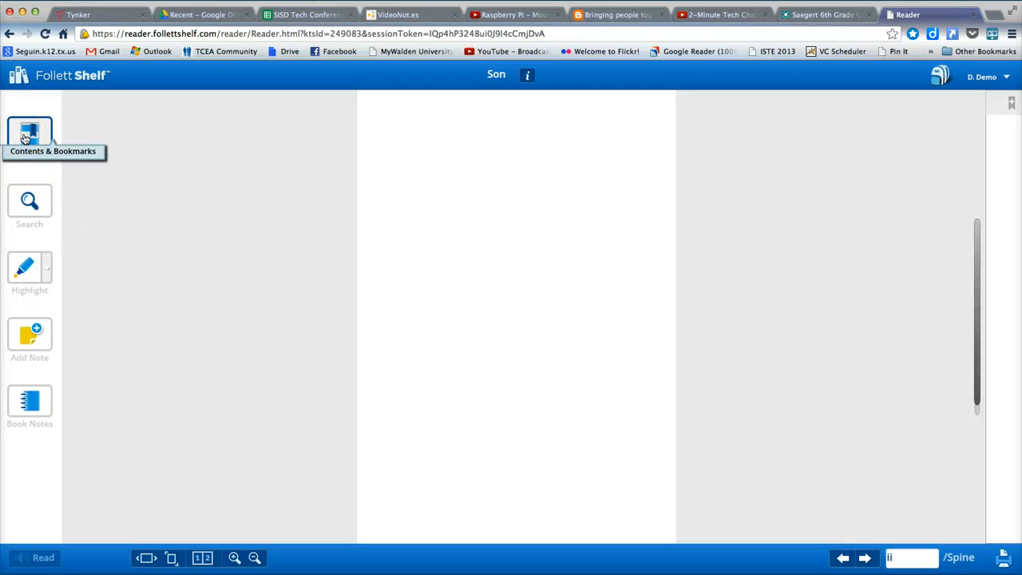
# Use the table of contents to jump to Book I Before, chapter One, then hide the contents.
pyautogui.click(29, 131)
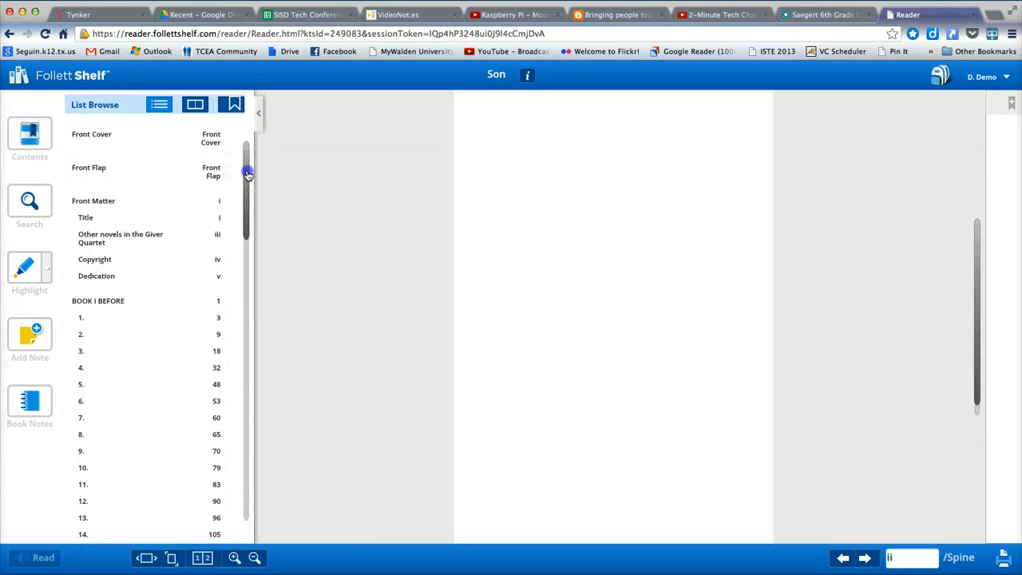
pyautogui.scroll(-3)
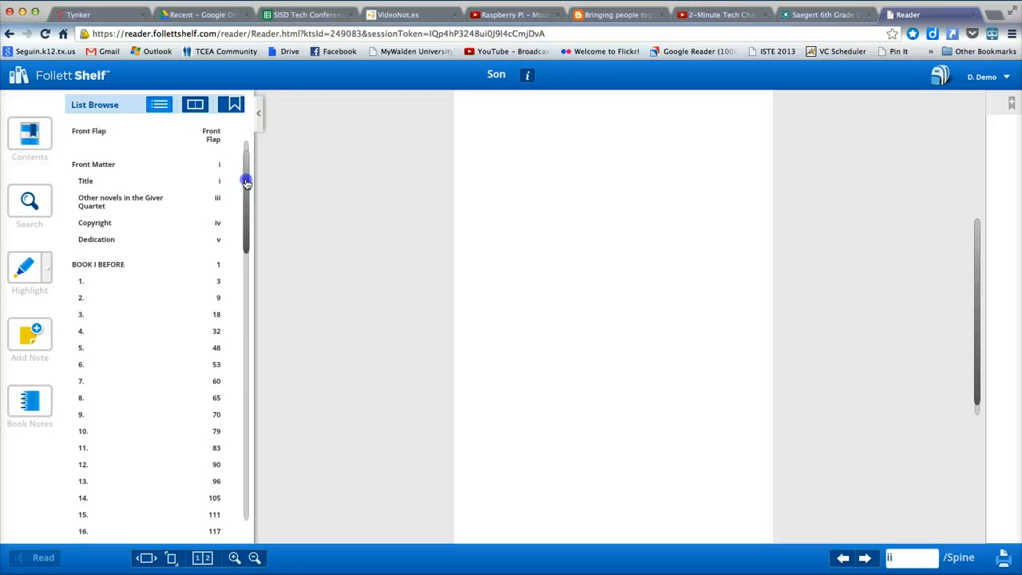
pyautogui.moveTo(245, 182); pyautogui.dragTo(243, 241)
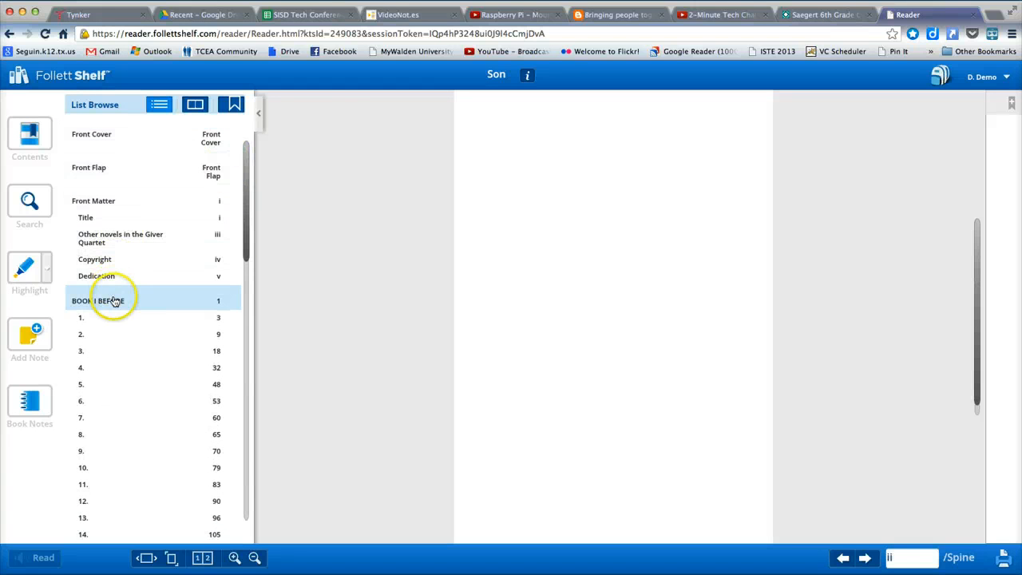
pyautogui.click(97, 300)
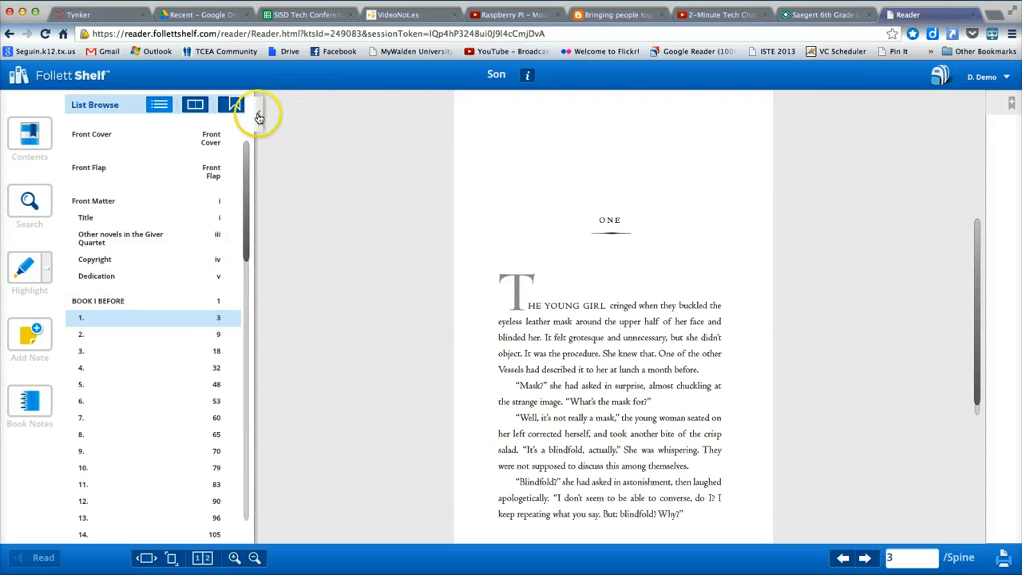
pyautogui.click(258, 115)
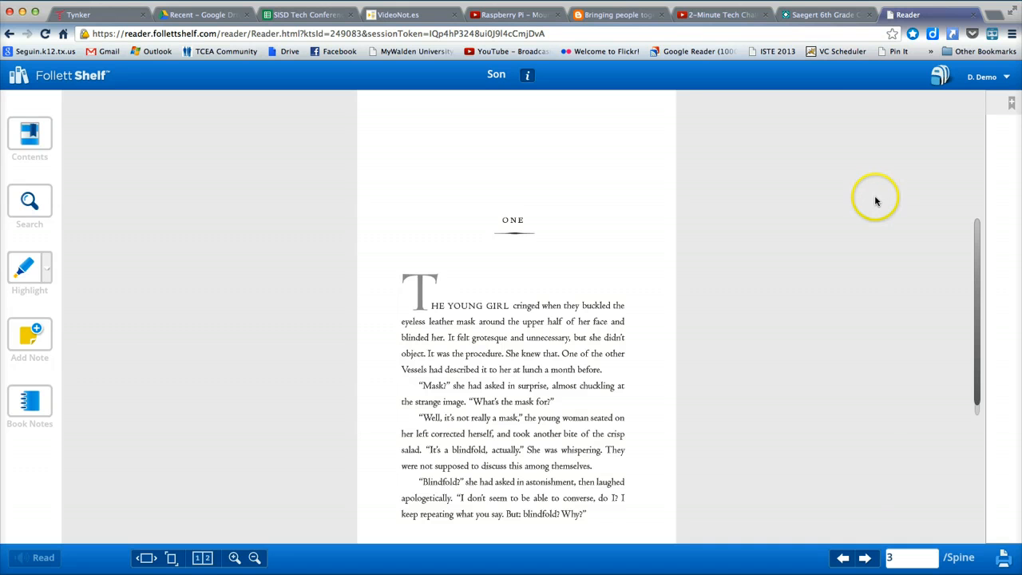
pyautogui.moveTo(873, 198)
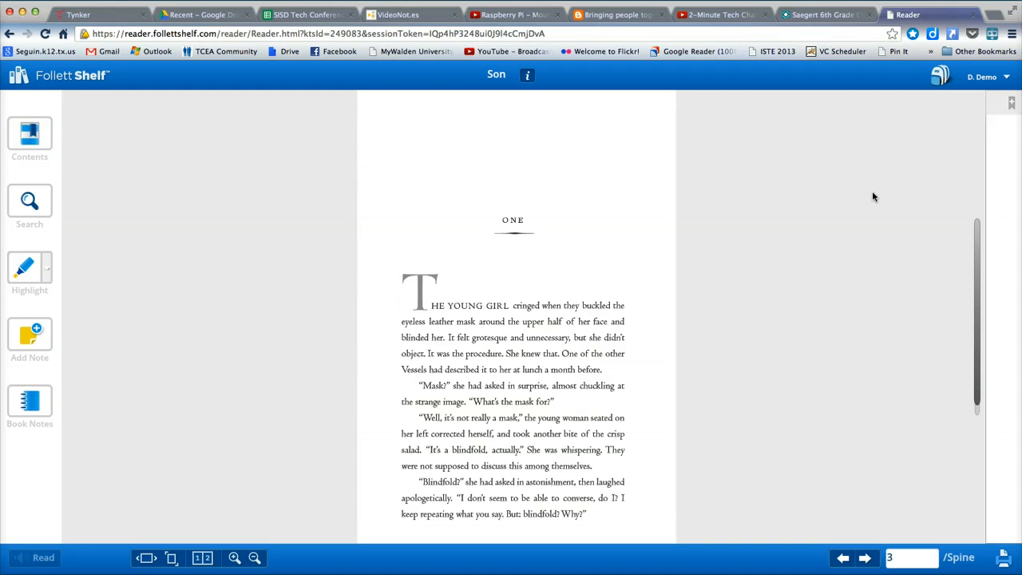
pyautogui.moveTo(683, 194)
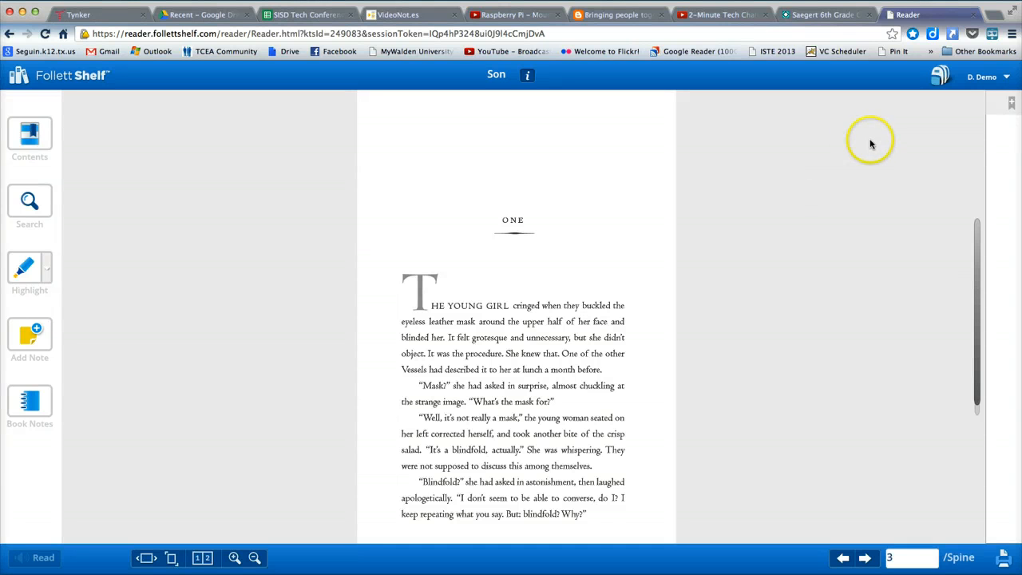
pyautogui.moveTo(917, 96)
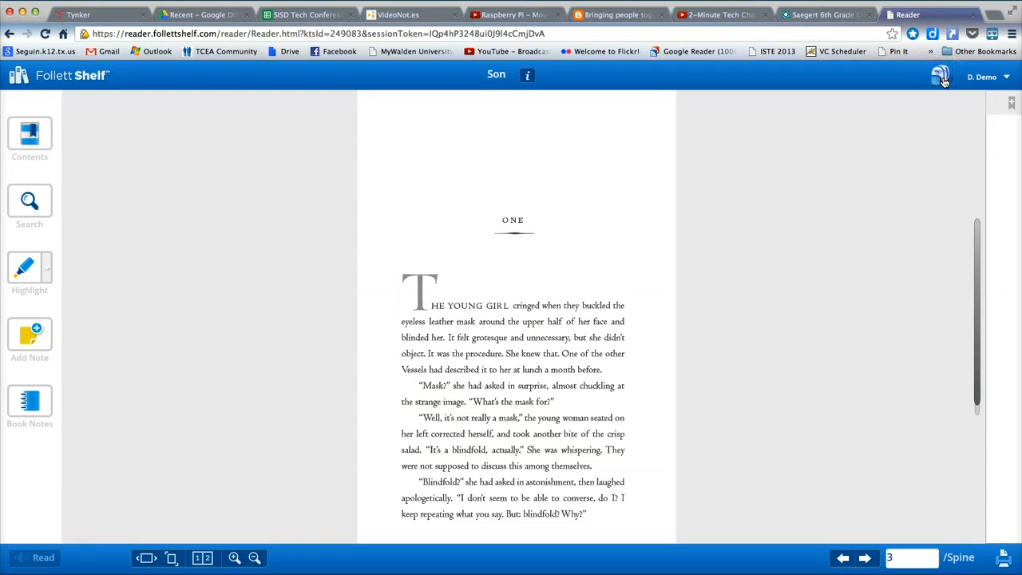
# Choose Continue Reading in the Close Title dialog, confirming Son is checked out until 5/28/13.
pyautogui.click(941, 77)
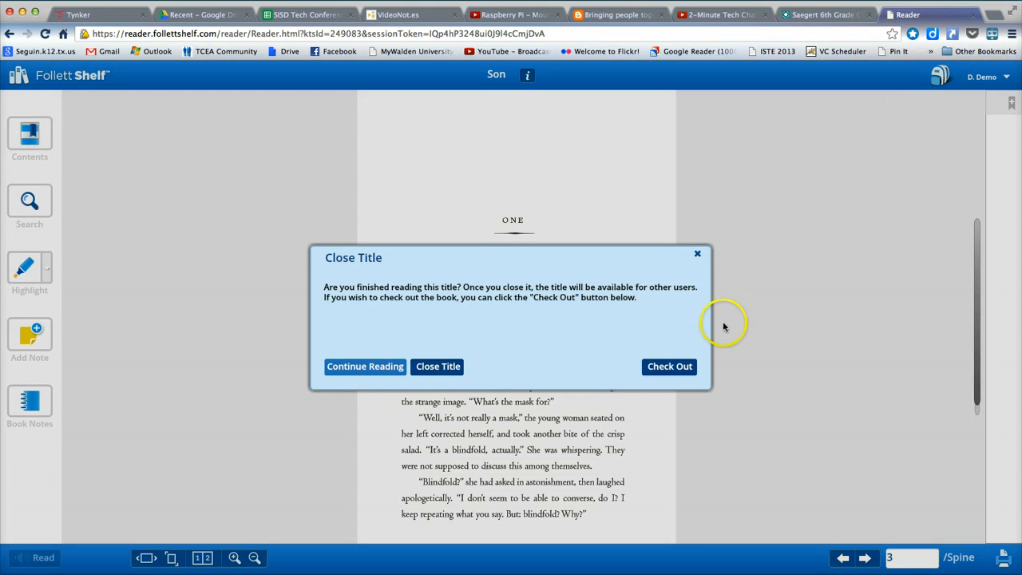
pyautogui.moveTo(517, 388)
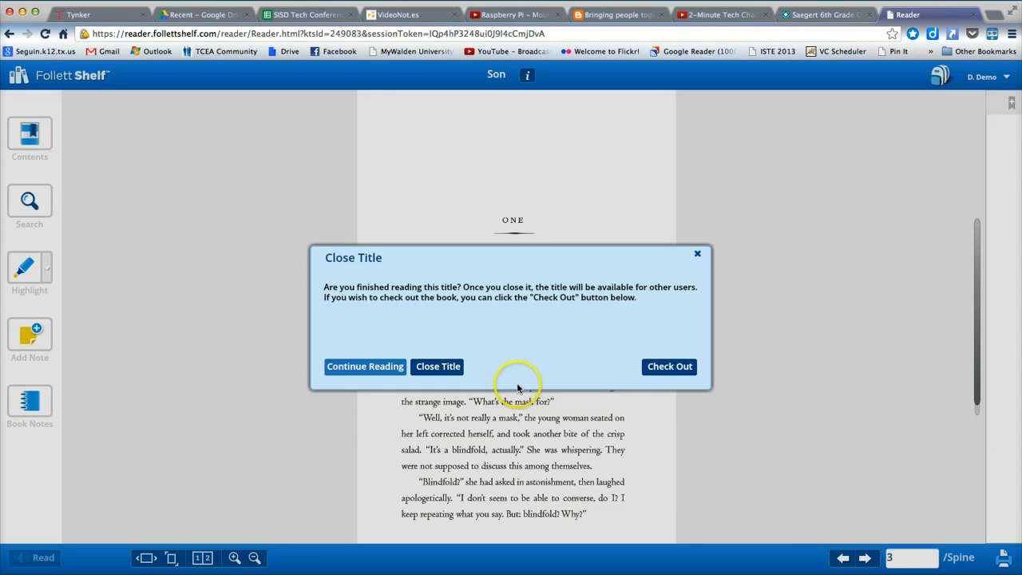
pyautogui.moveTo(437, 366)
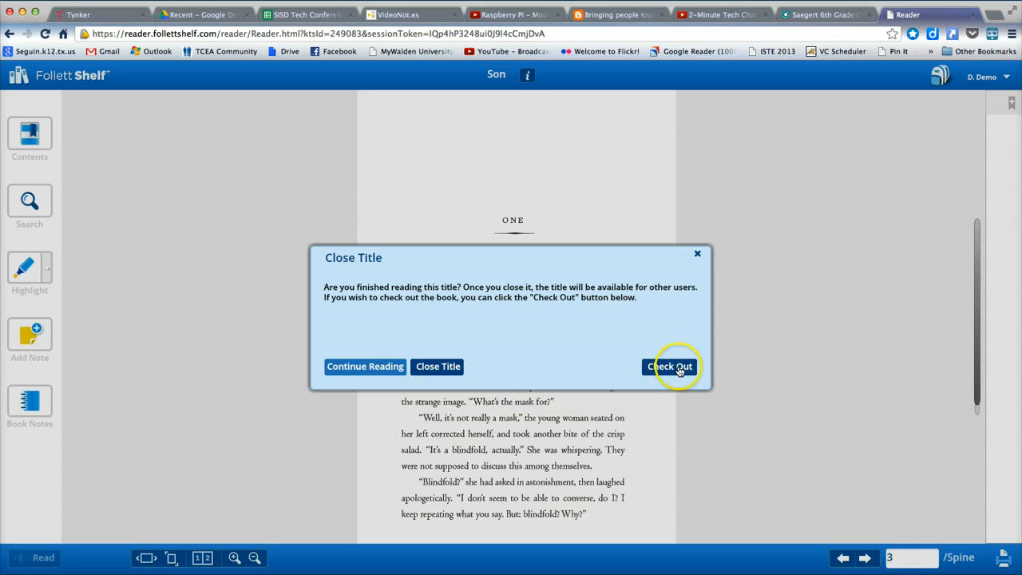
pyautogui.click(669, 366)
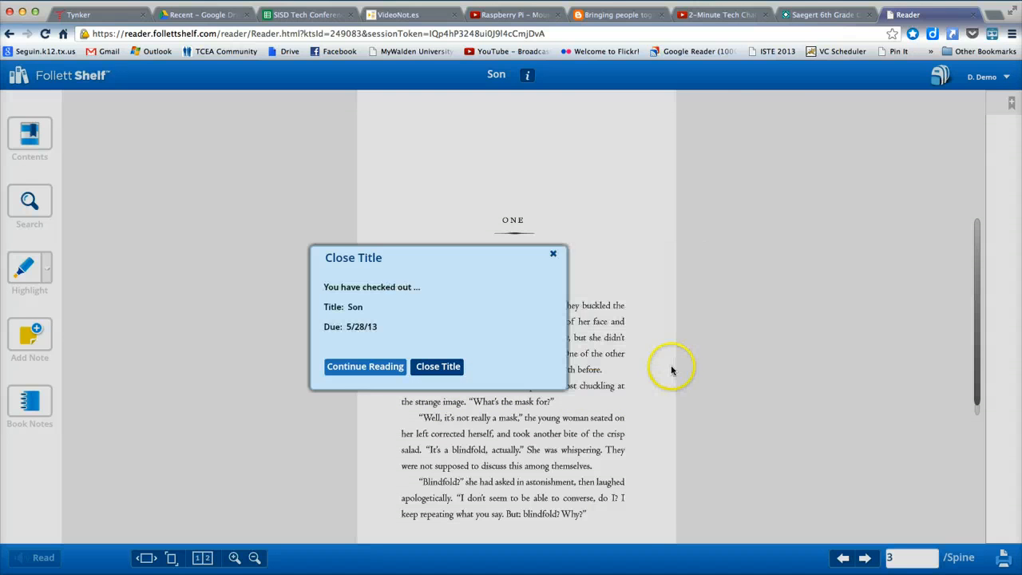
pyautogui.moveTo(300, 317)
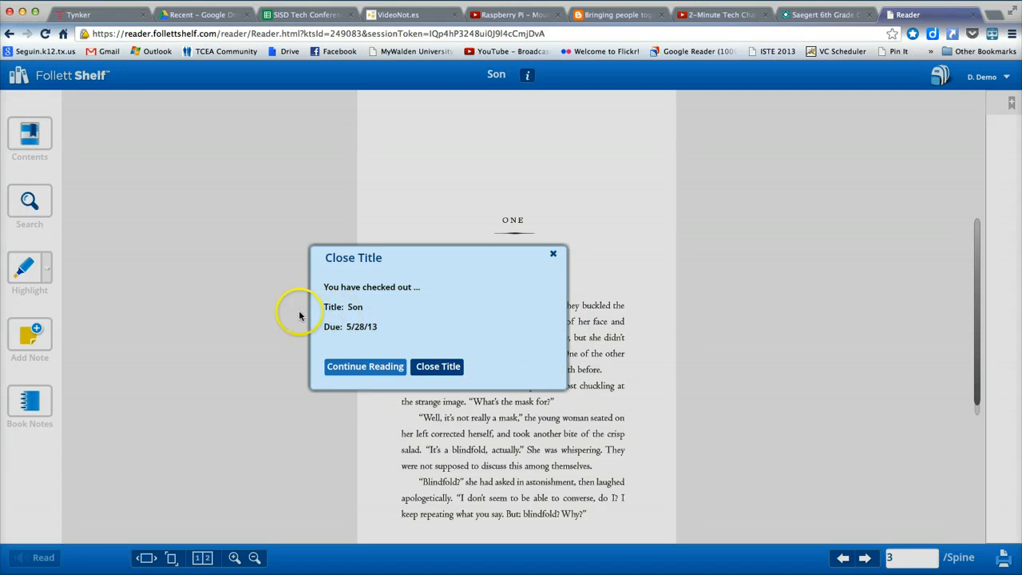
pyautogui.moveTo(533, 298)
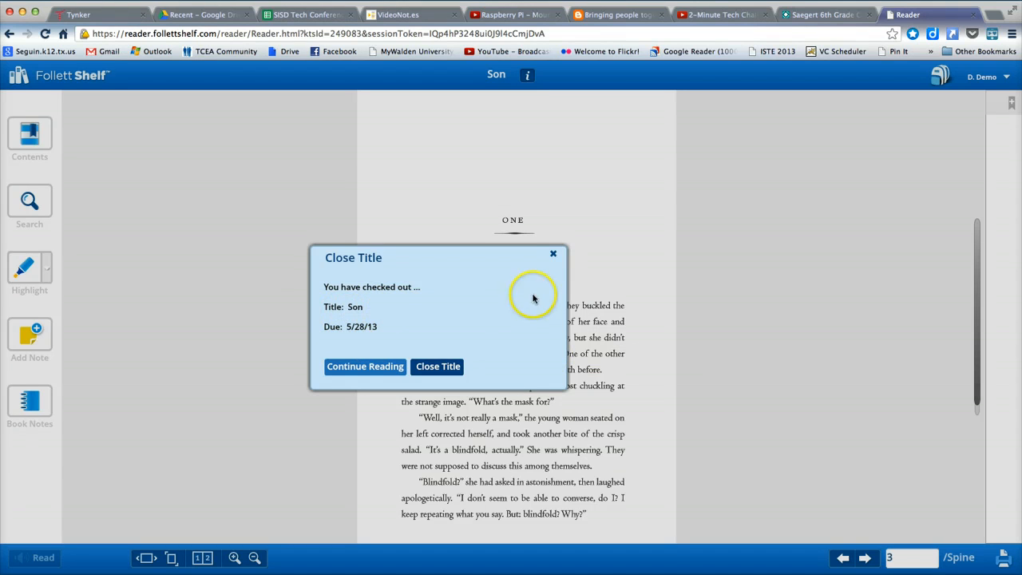
pyautogui.moveTo(552, 255)
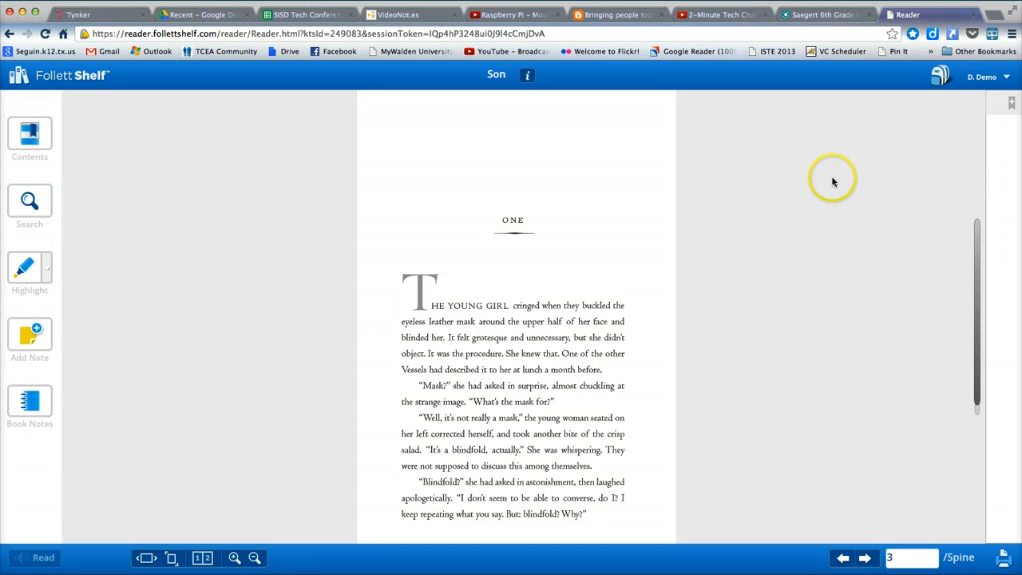
pyautogui.moveTo(967, 158)
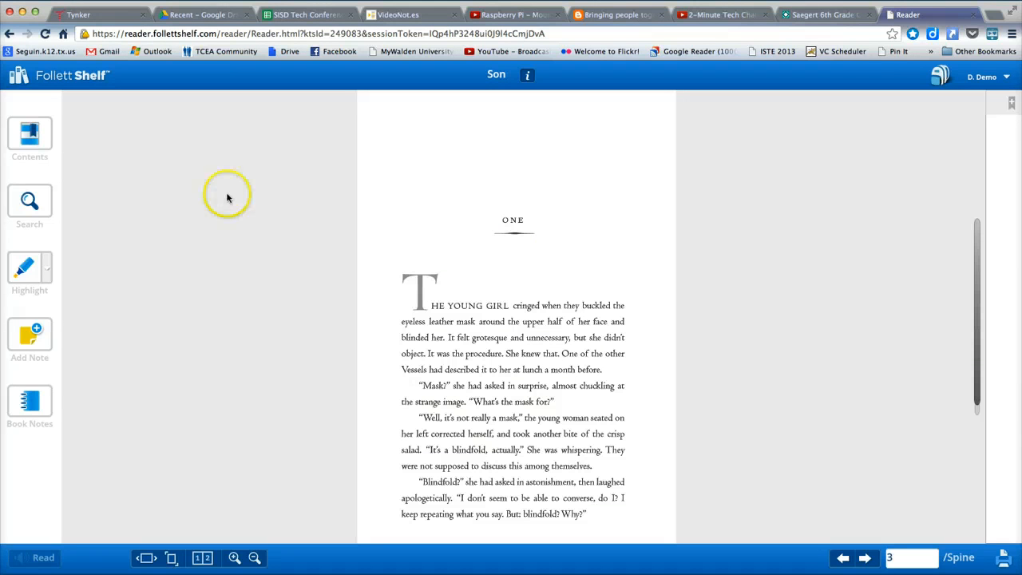
pyautogui.moveTo(160, 302)
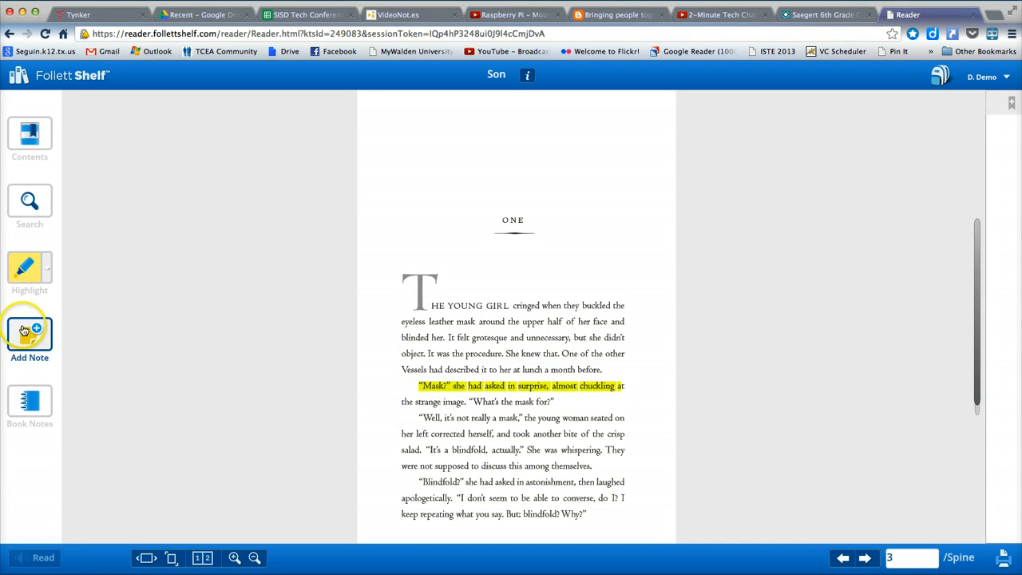
# Save a page note titled 'Chapter 1' reading 'The story just began'.
pyautogui.click(29, 330)
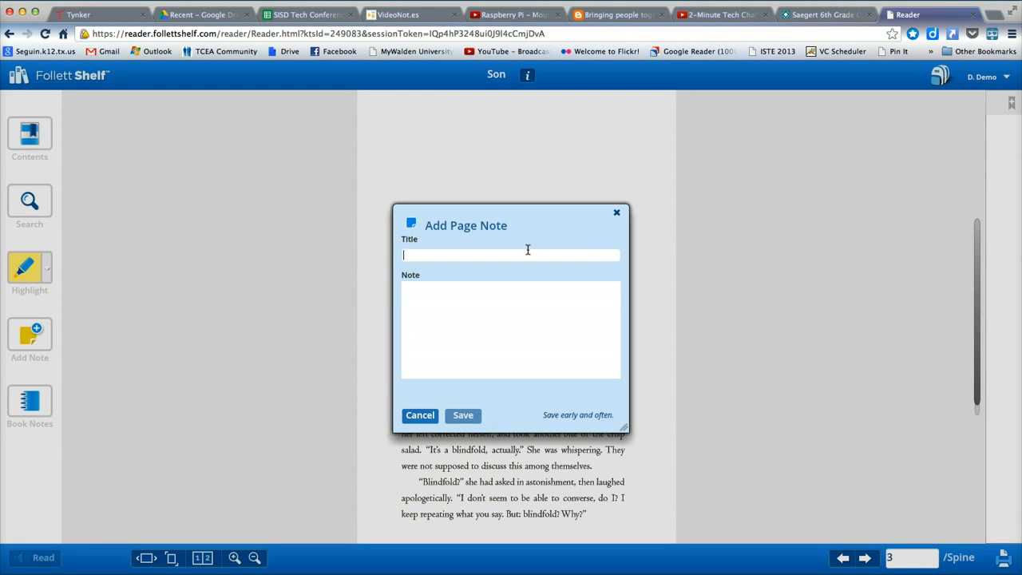
pyautogui.write('Chapter 1')
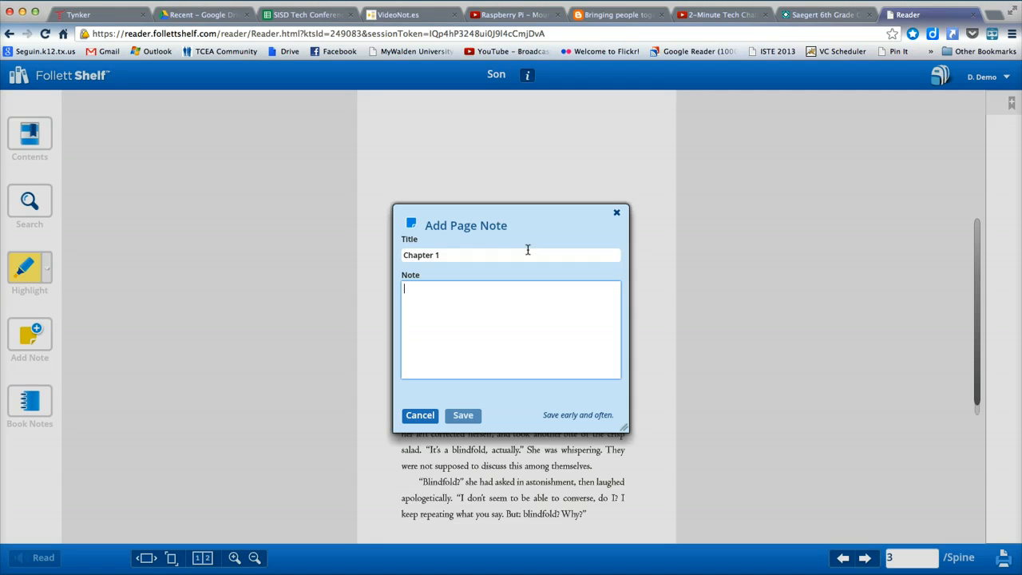
pyautogui.write('The story')
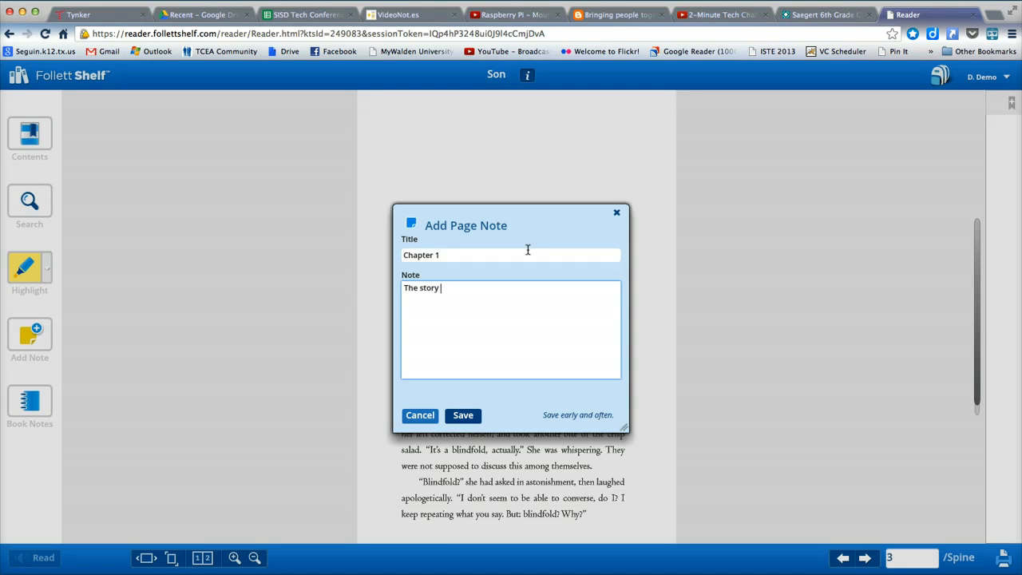
pyautogui.write('just began.')
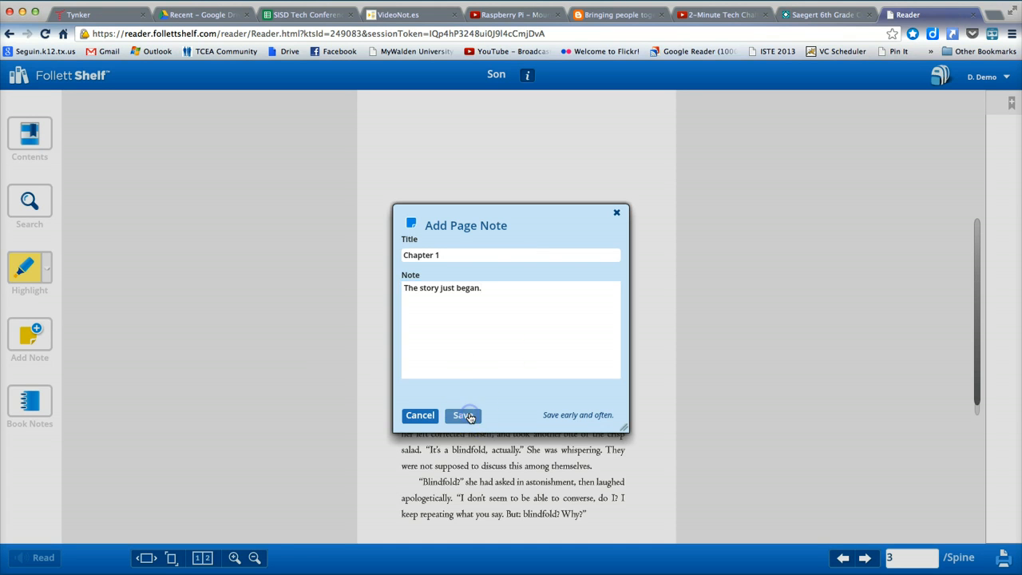
pyautogui.click(463, 415)
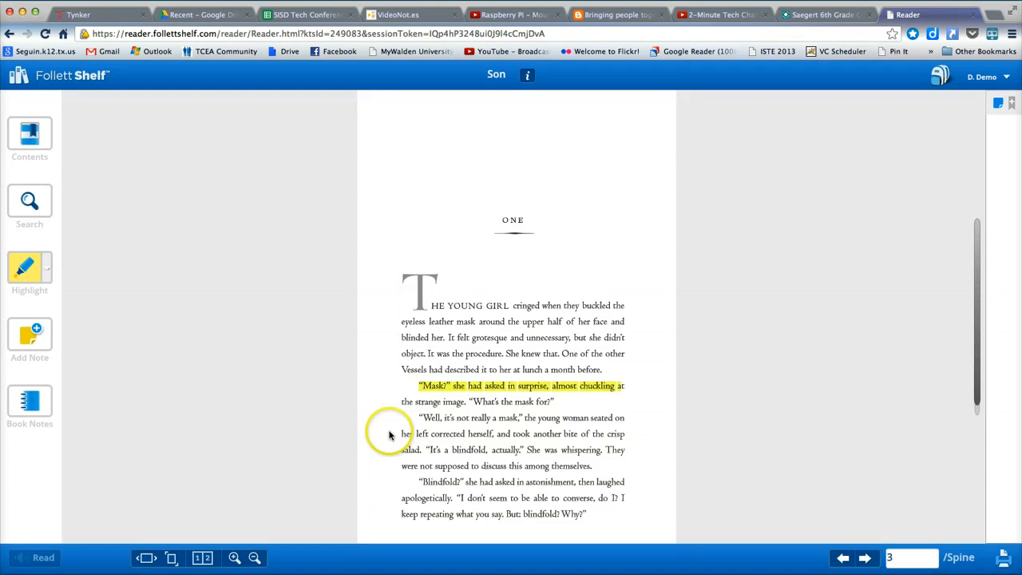
pyautogui.moveTo(307, 418)
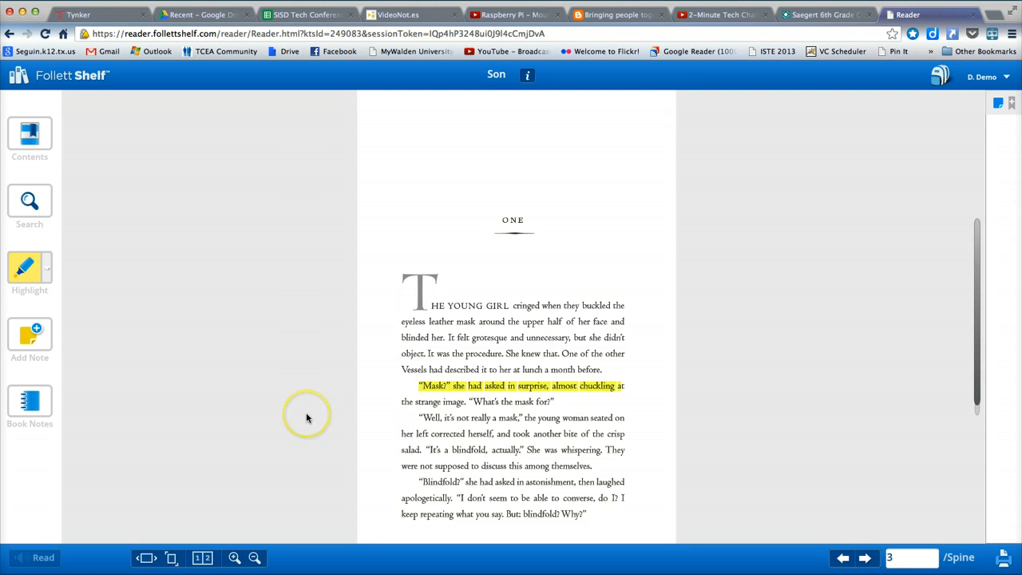
pyautogui.moveTo(203, 418)
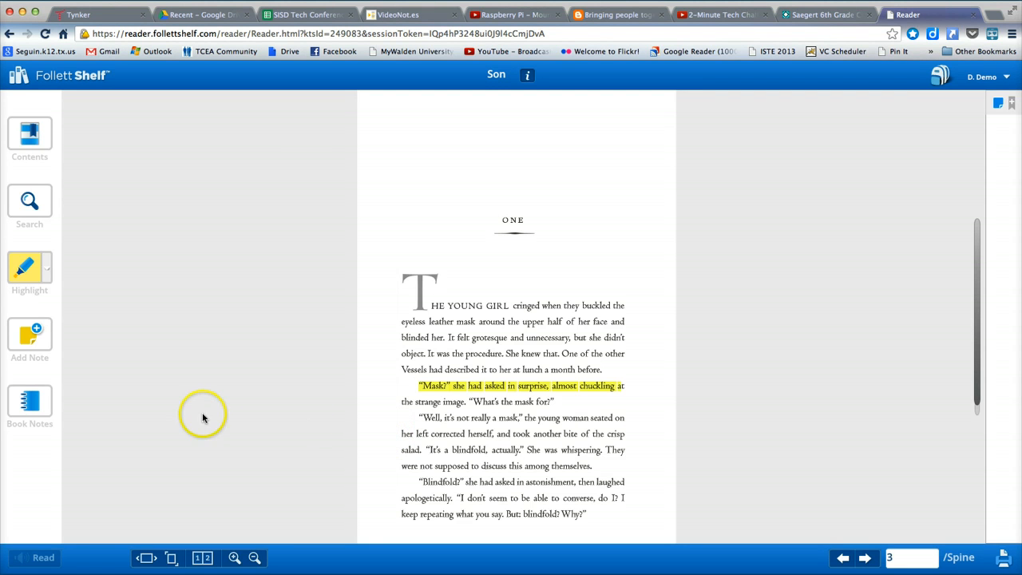
pyautogui.moveTo(35, 415)
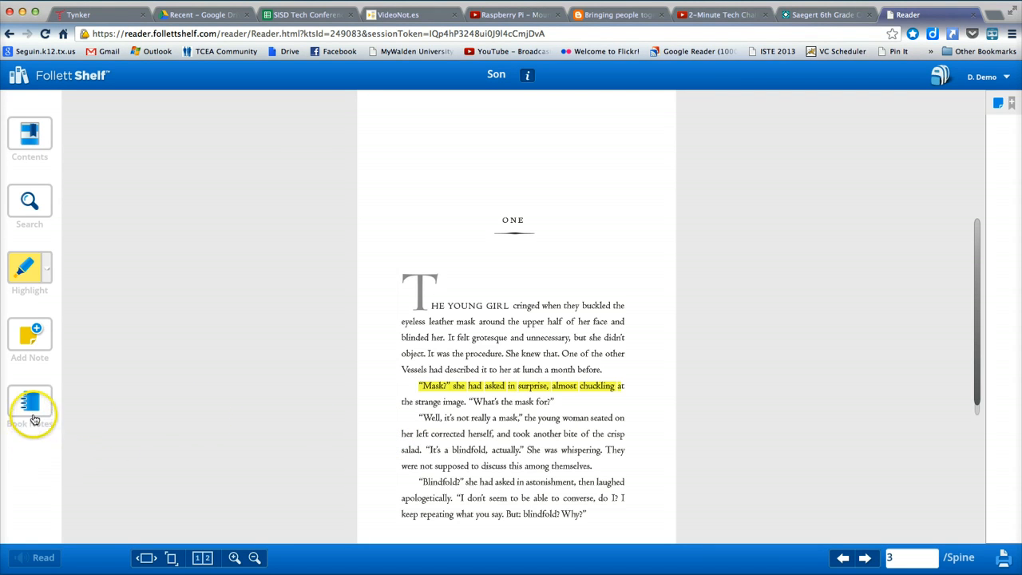
# In Book Notes, delete the 'Mask!' highlight, keeping the Chapter 1 note, and return to reading.
pyautogui.click(28, 405)
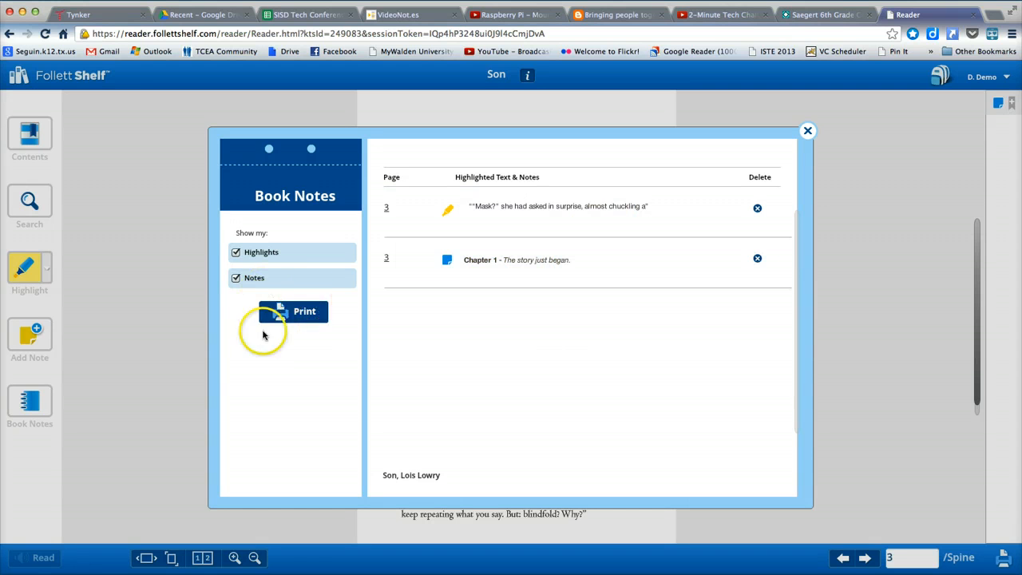
pyautogui.moveTo(490, 303)
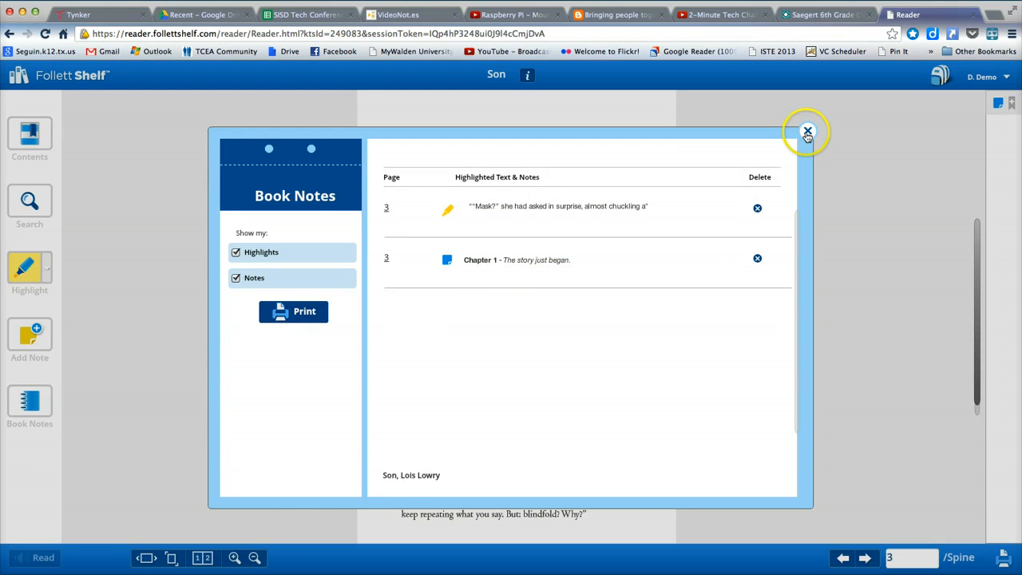
pyautogui.moveTo(558, 176)
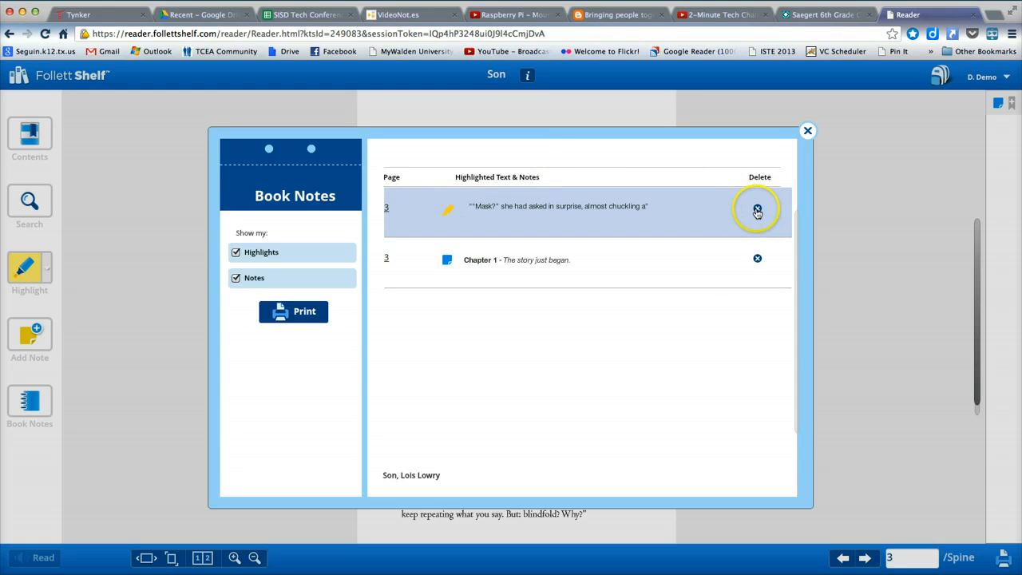
pyautogui.click(756, 210)
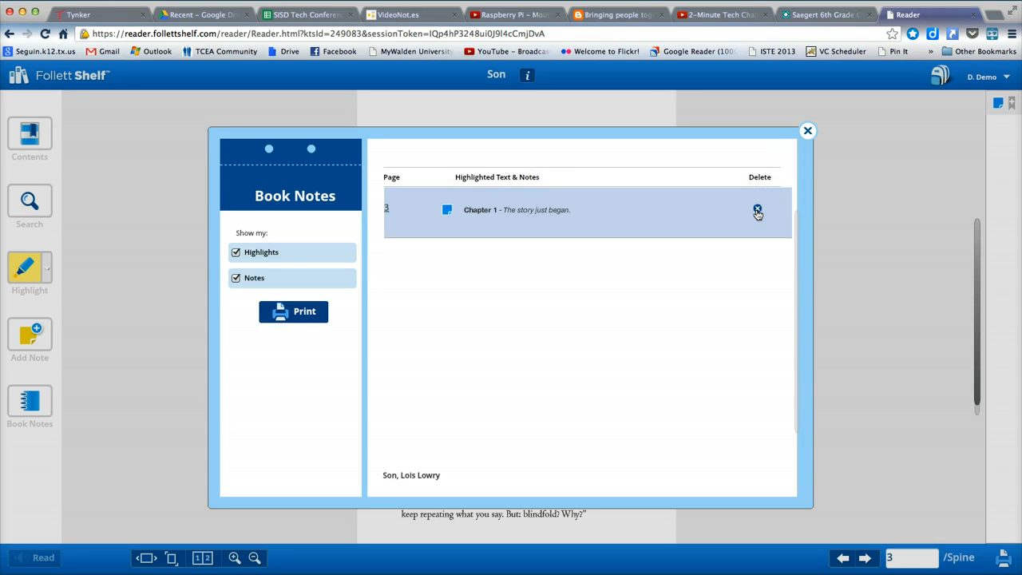
pyautogui.click(757, 211)
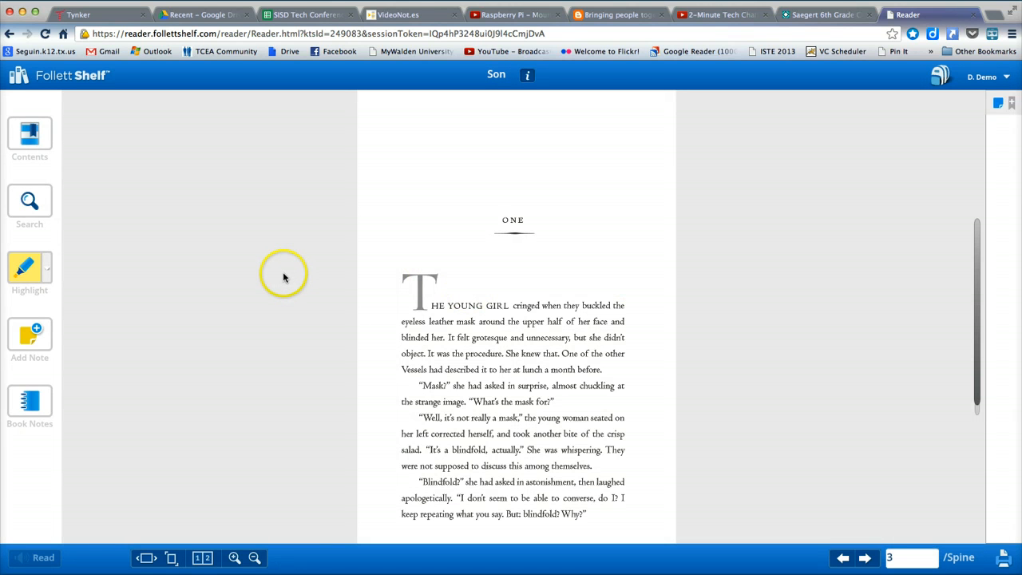
pyautogui.moveTo(287, 278)
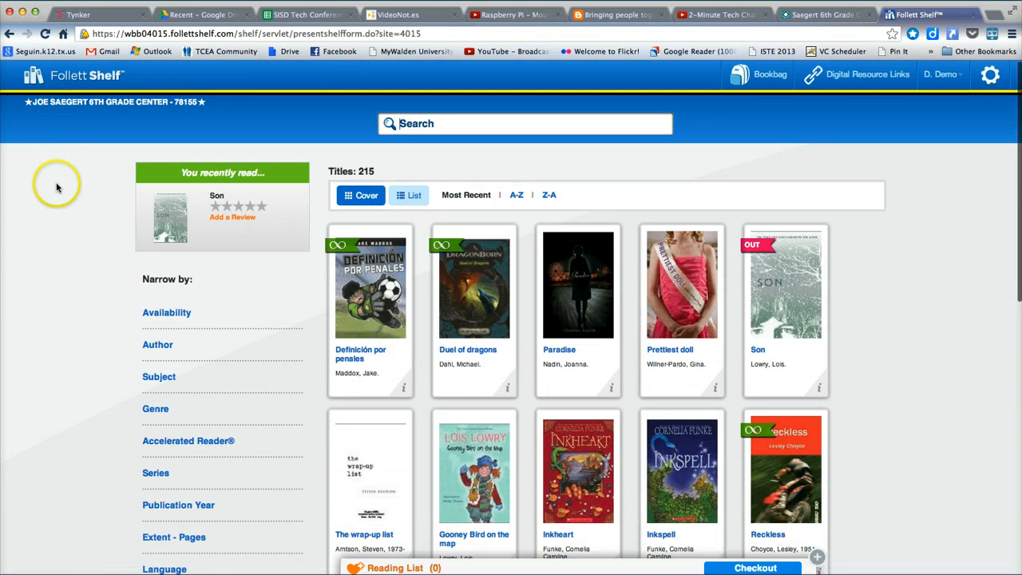
pyautogui.moveTo(253, 131)
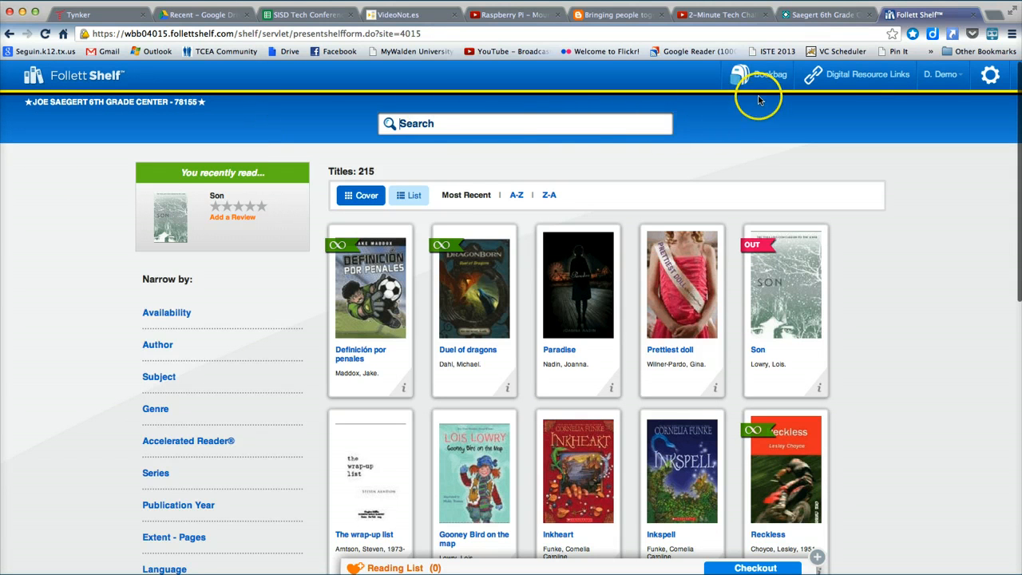
# Open the Bookbag showing Son by Lois Lowry checked out, due 5/28/2013.
pyautogui.click(757, 73)
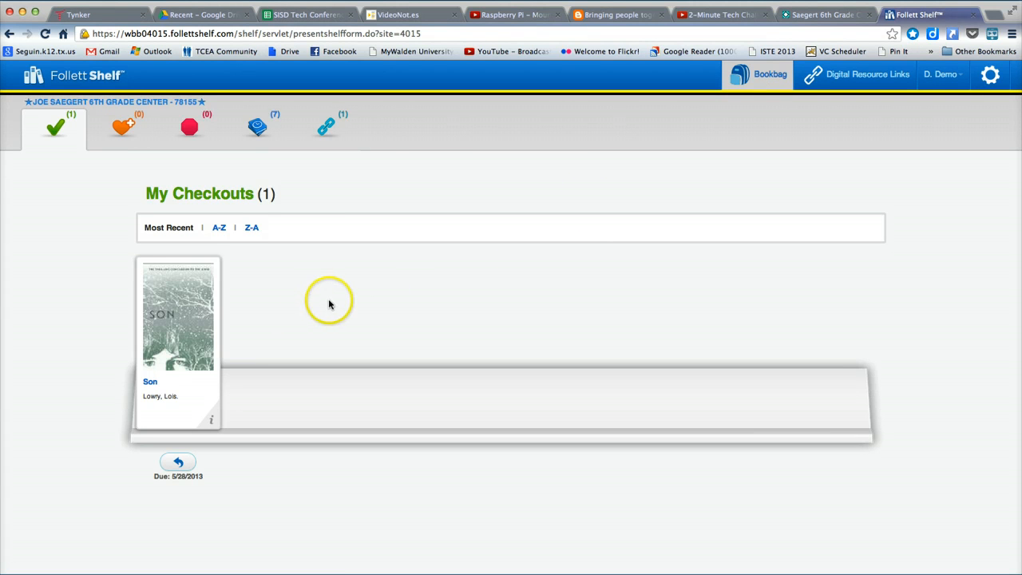
# Return 'Son' early from My Checkouts, confirming Yes so no titles remain checked out.
pyautogui.click(177, 316)
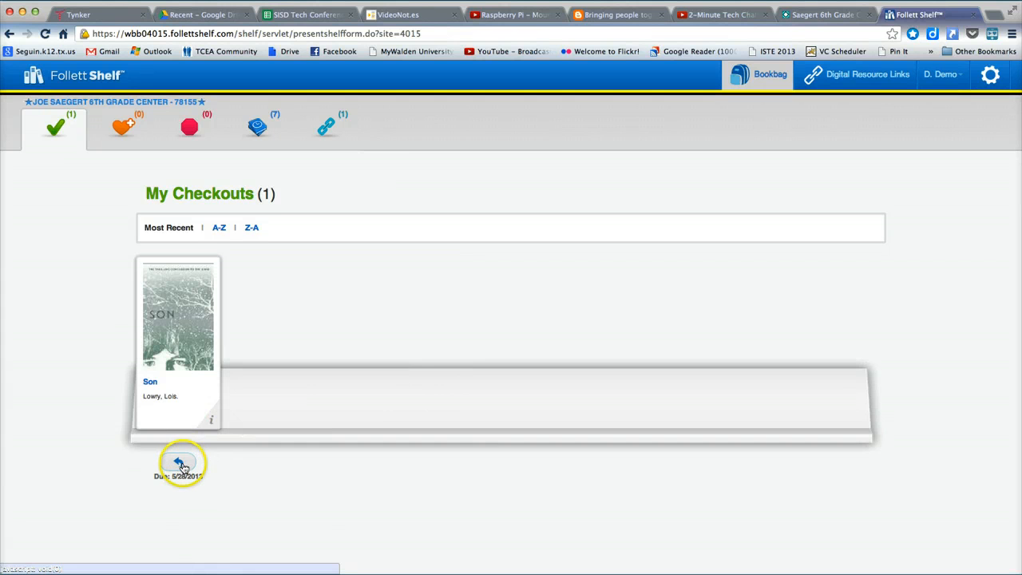
pyautogui.click(179, 462)
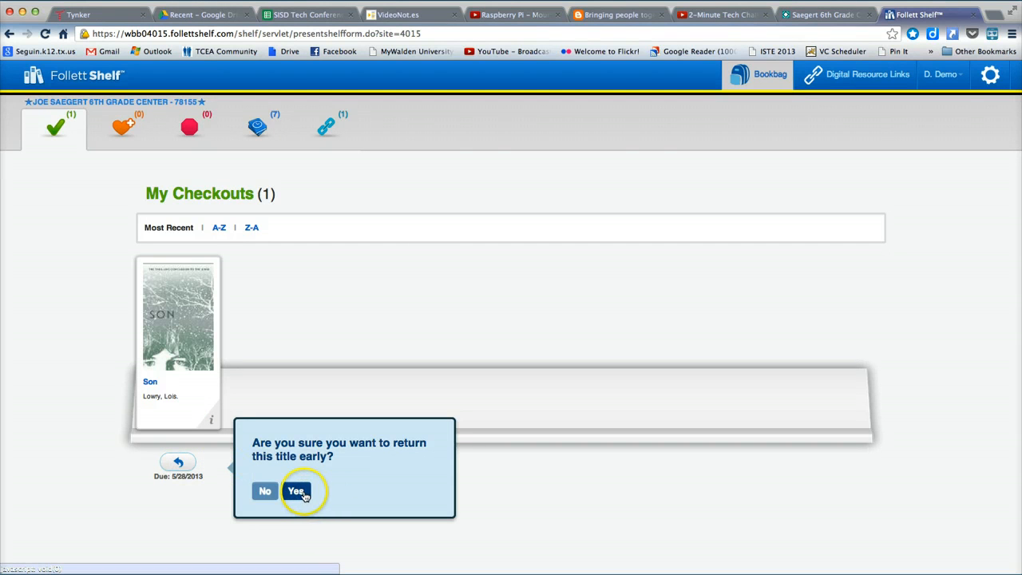
pyautogui.click(296, 490)
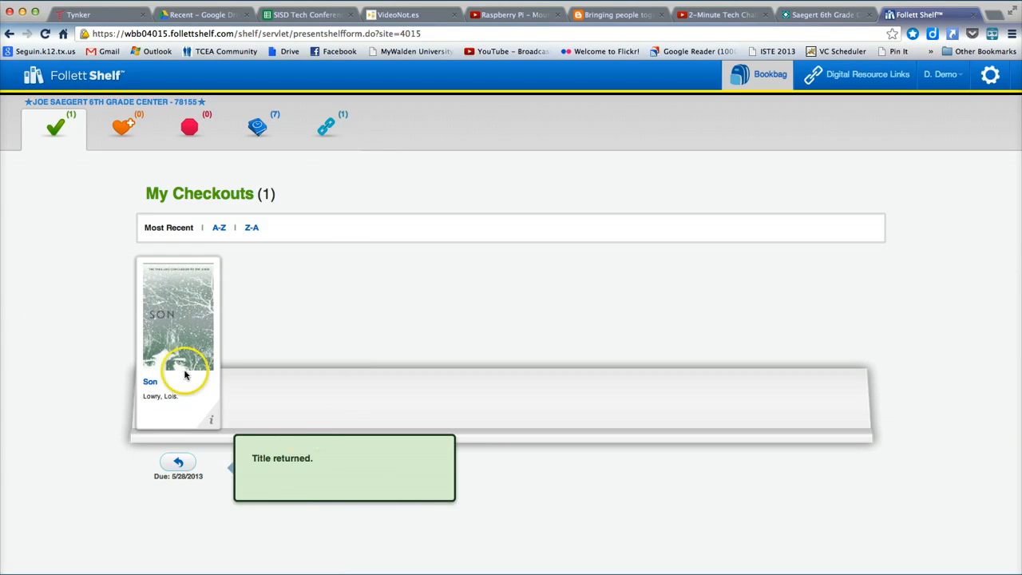
pyautogui.click(177, 461)
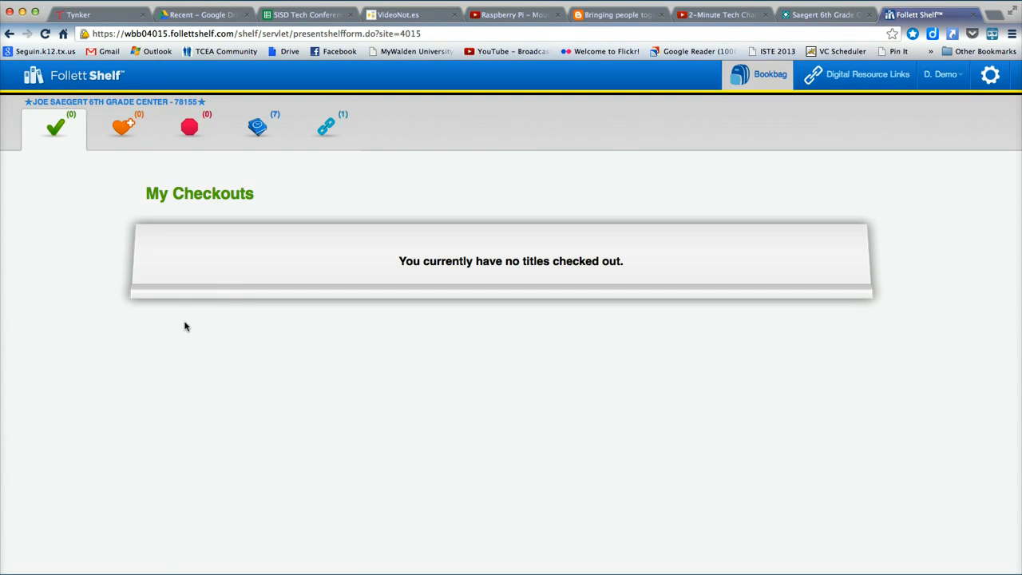
pyautogui.moveTo(192, 324)
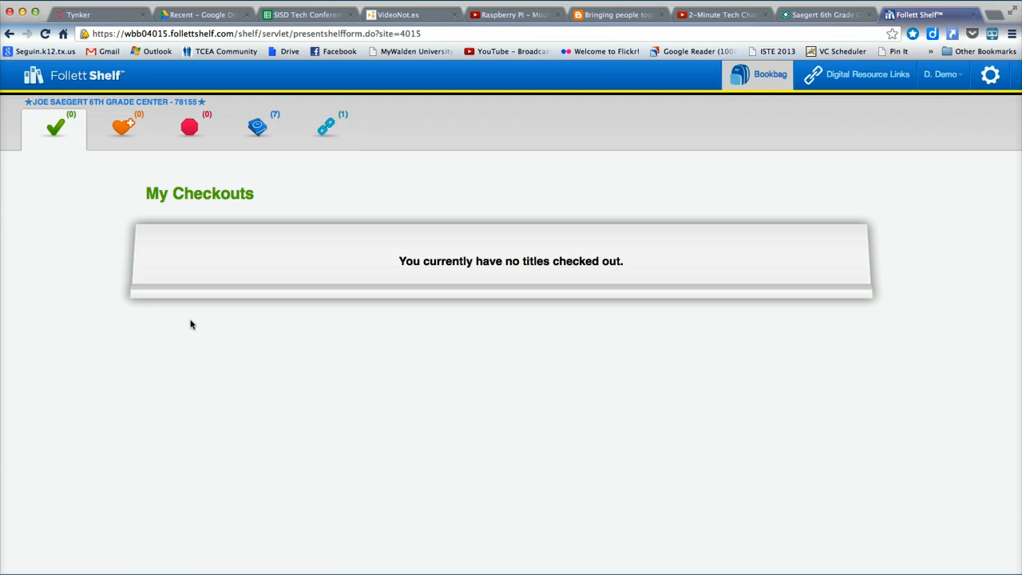